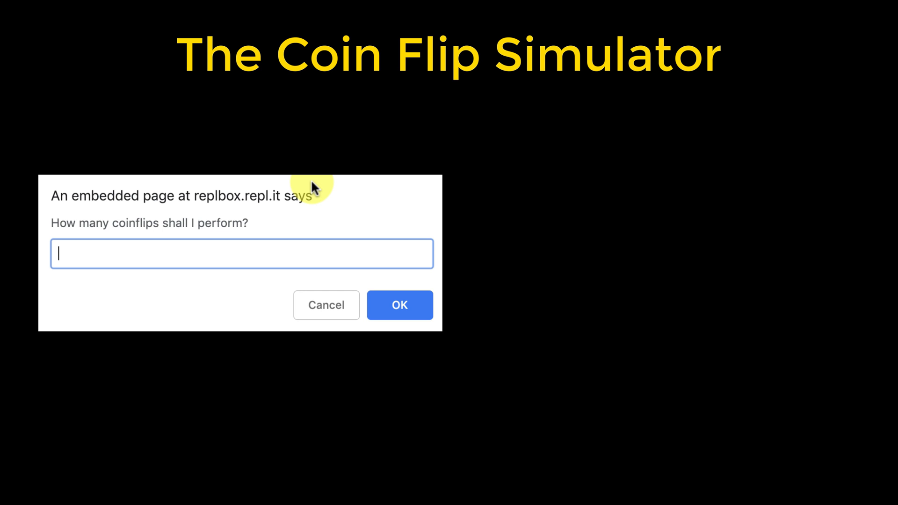
Step: Answer the Coin Flip Simulator's flip-count prompt with 100
type("100")
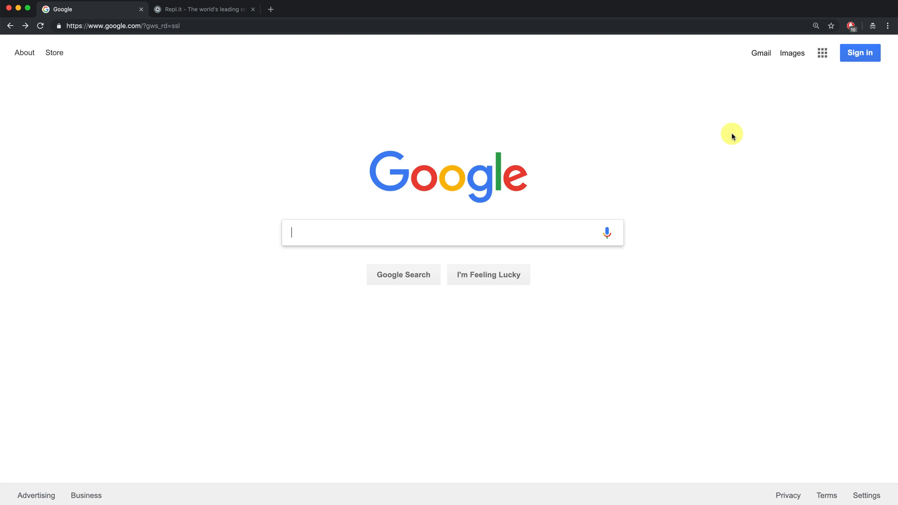
Step: Search Google for JavaScript random numbers to reach the W3Schools JS Random page
type("java")
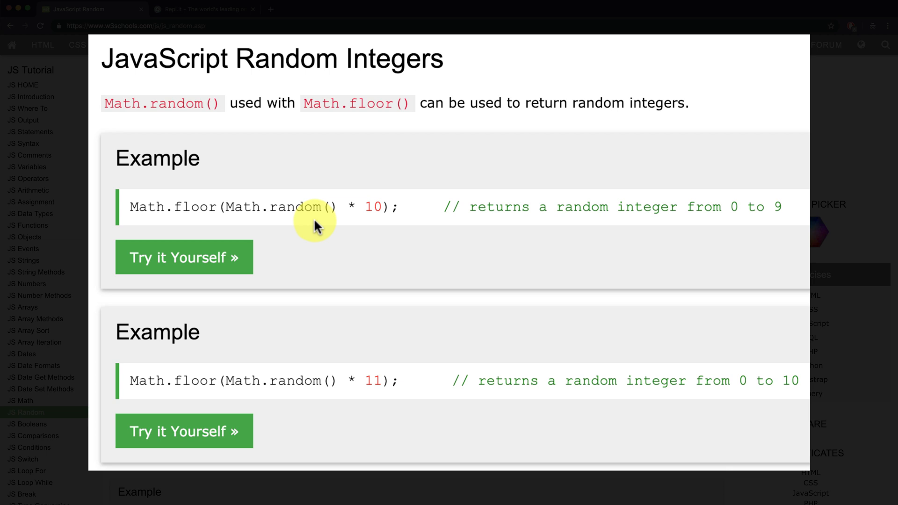
Step: Return to the Repl.it tab and scroll the homepage toward starting a new HTML/CSS/JS repl
left_click(203, 9)
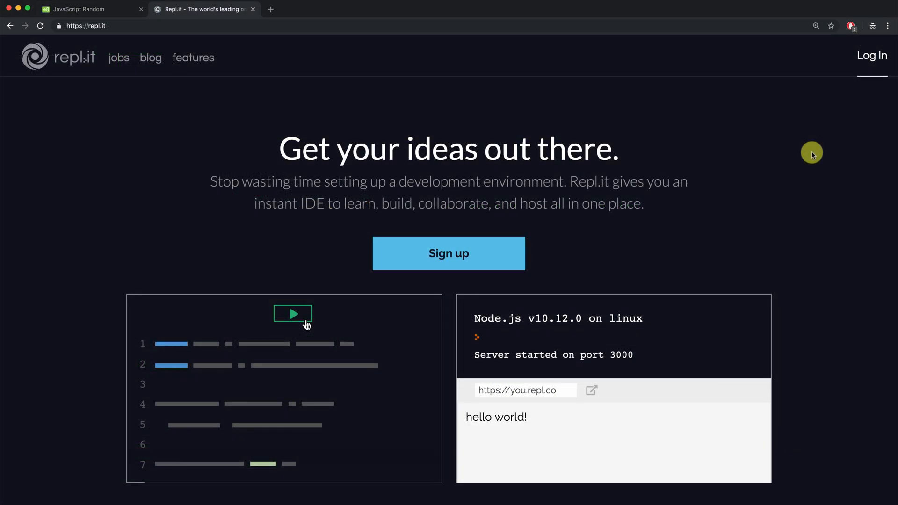
scroll("down", 3)
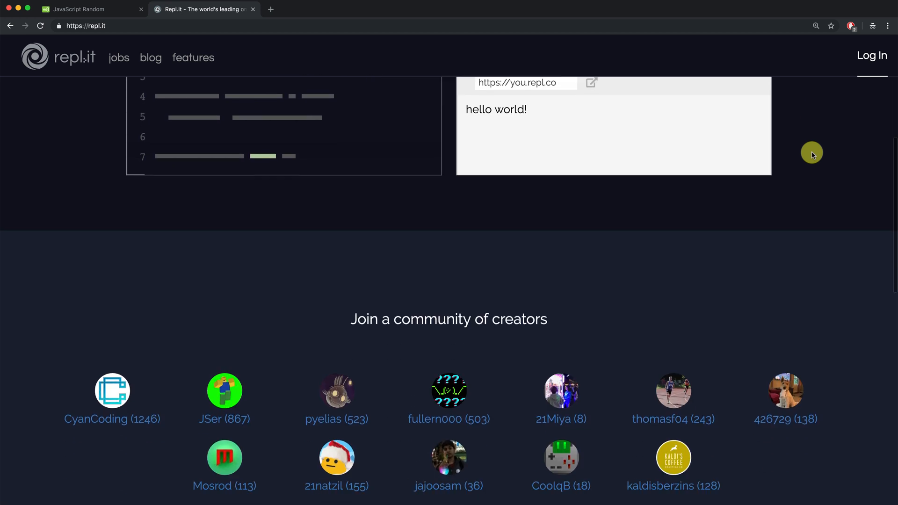
scroll("down", 3)
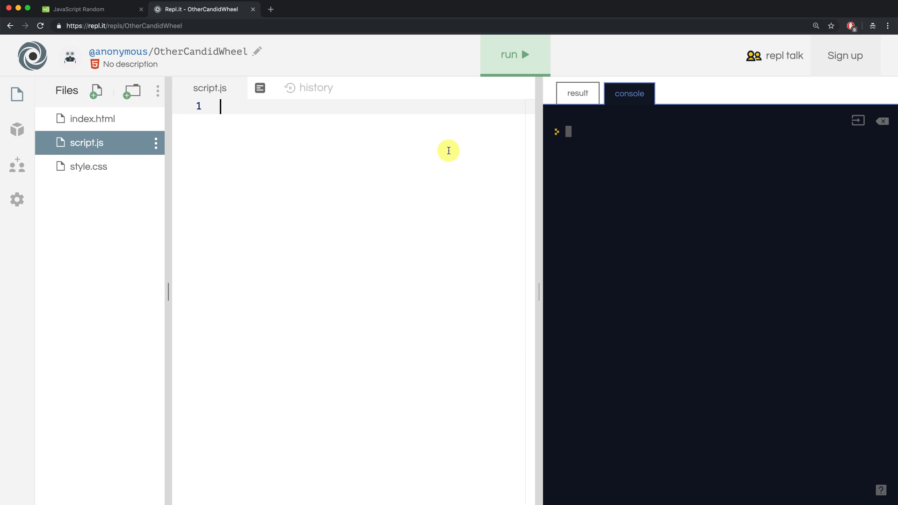
Step: Write Math.random(); in script.js and run it
type("Math")
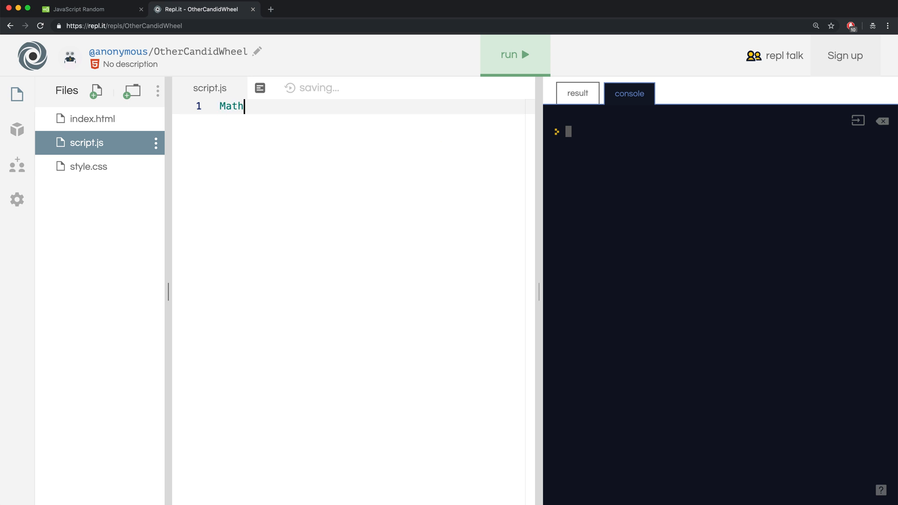
type(".random()")
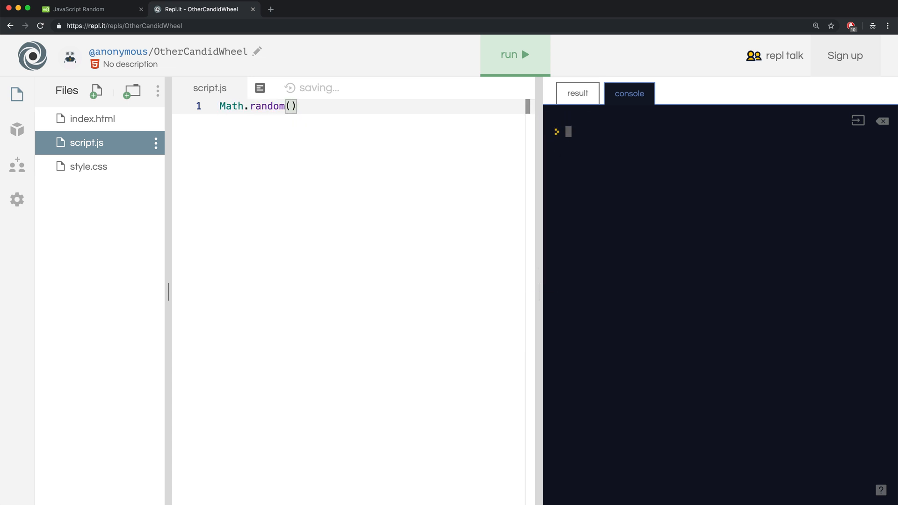
type(";")
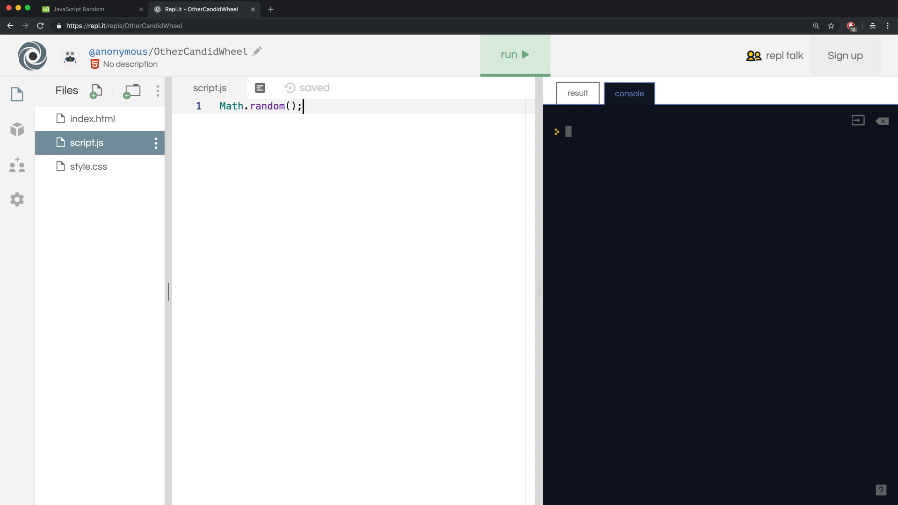
left_click(514, 54)
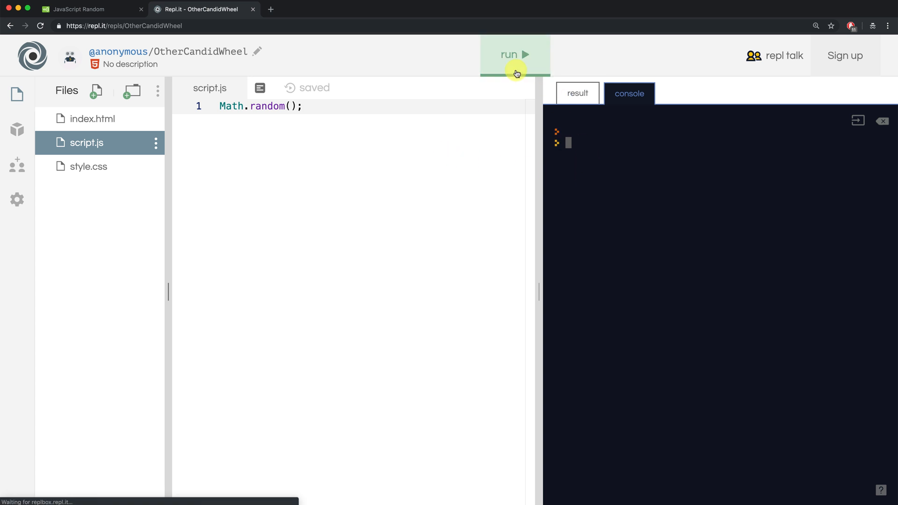
Step: Wrap the call as console.log(Math.random()) and run it twice, printing random decimals
left_click(514, 54)
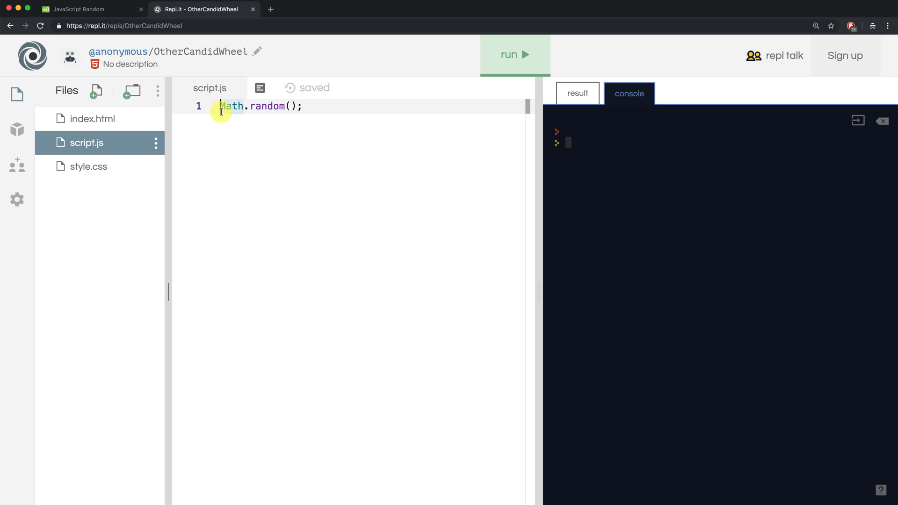
type("console.")
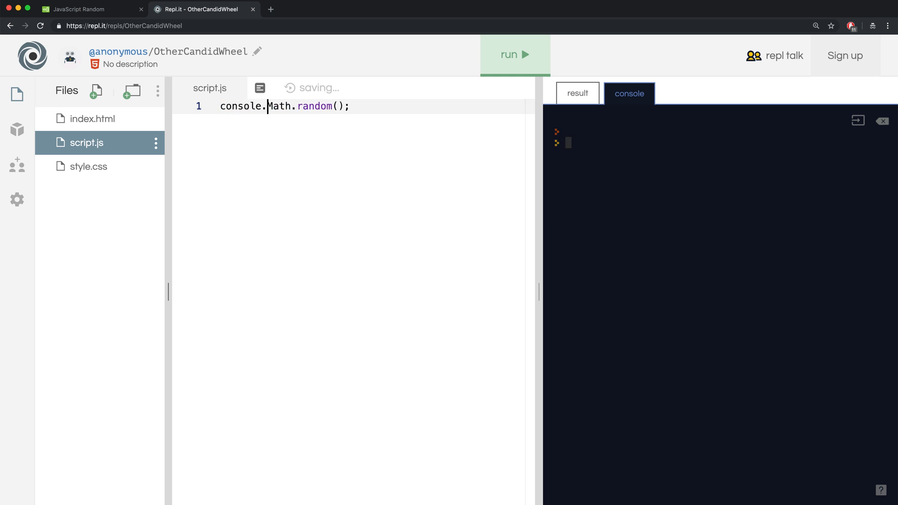
type("log(")
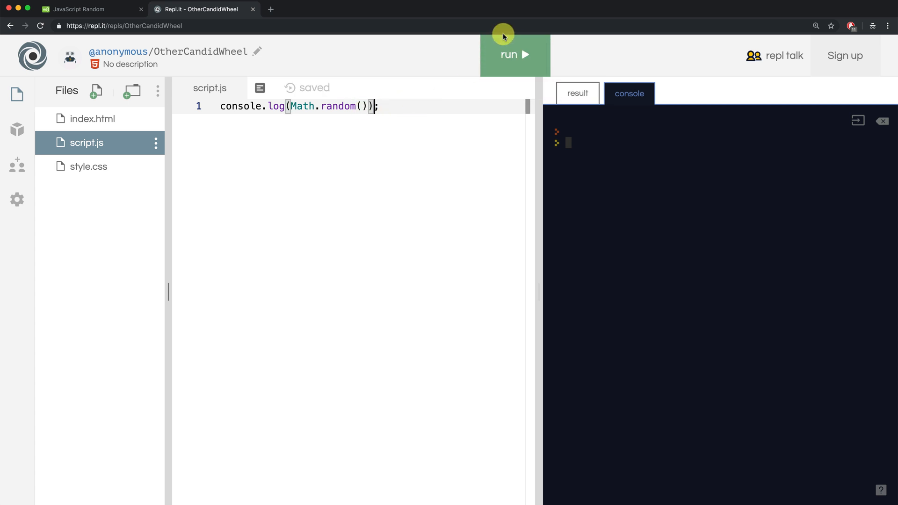
left_click(515, 54)
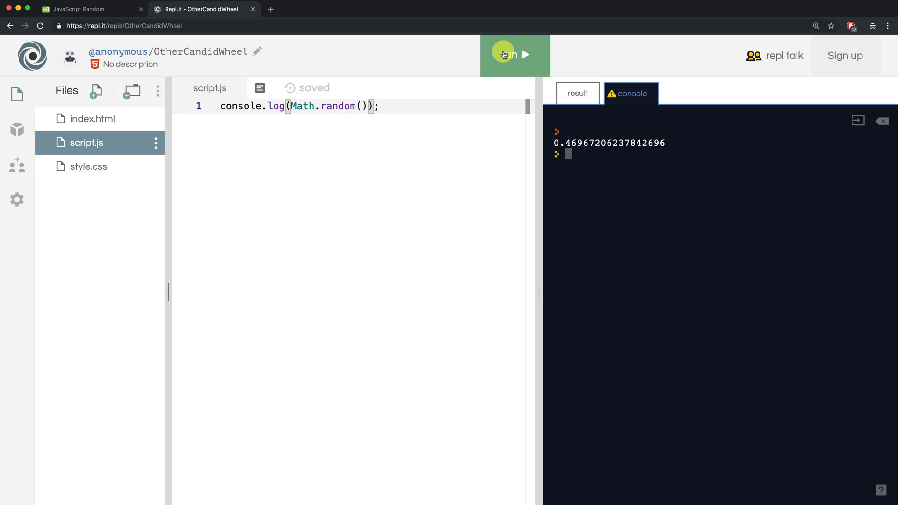
left_click(513, 54)
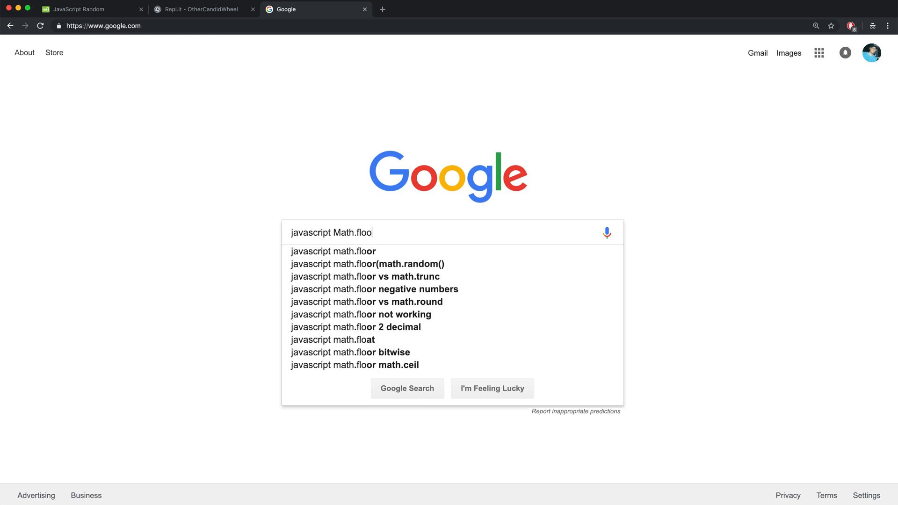
Step: Read MDN's Math.floor() description from a Google search, then return to the Repl.it project
left_click(333, 251)
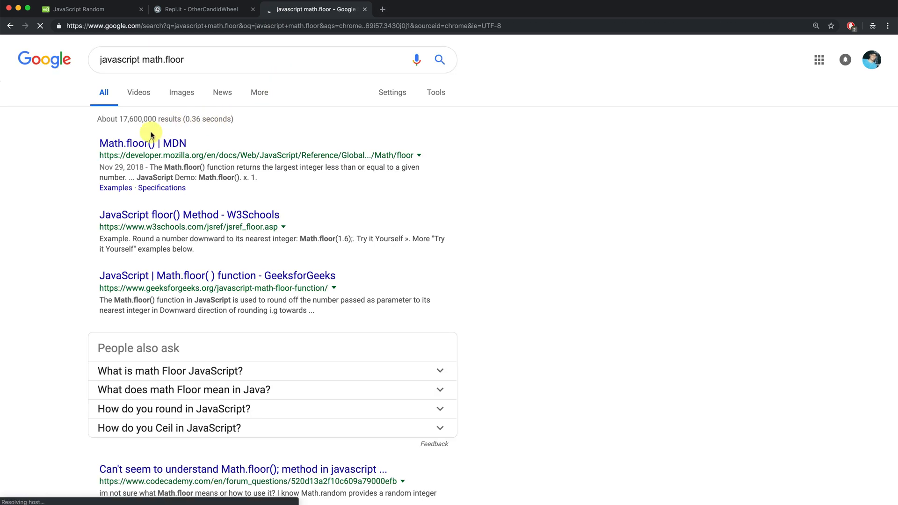
left_click(142, 143)
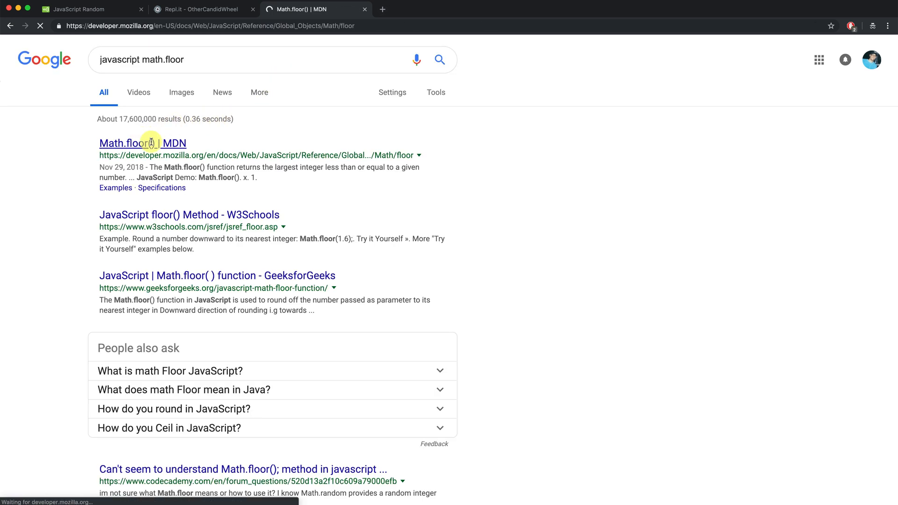
left_click(142, 143)
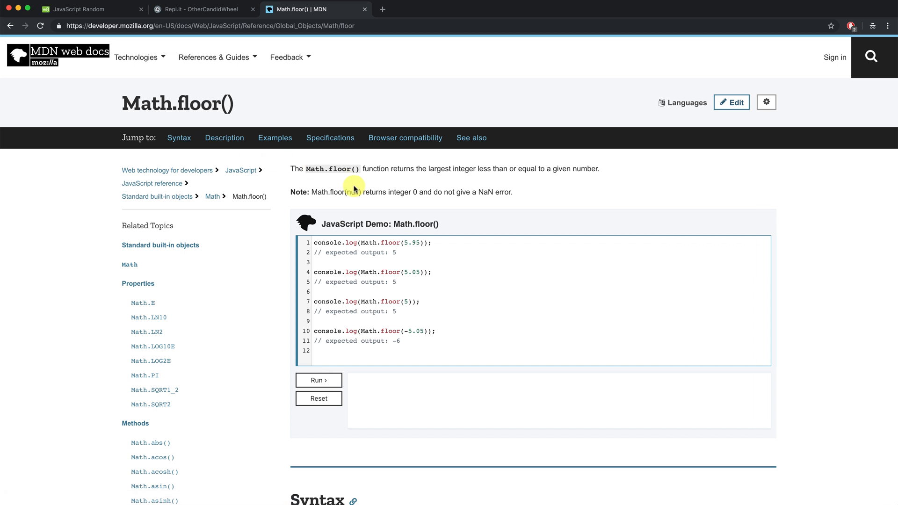
left_click_drag(378, 168, 487, 169)
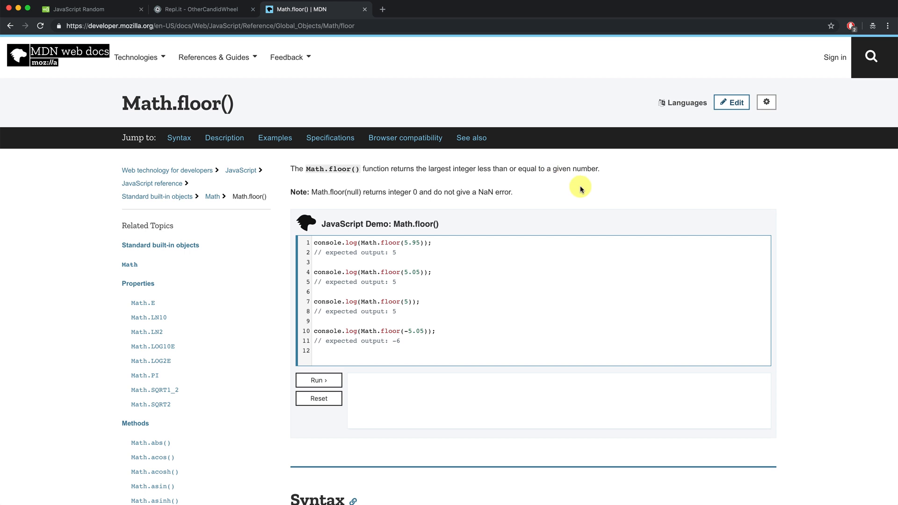
left_click(197, 10)
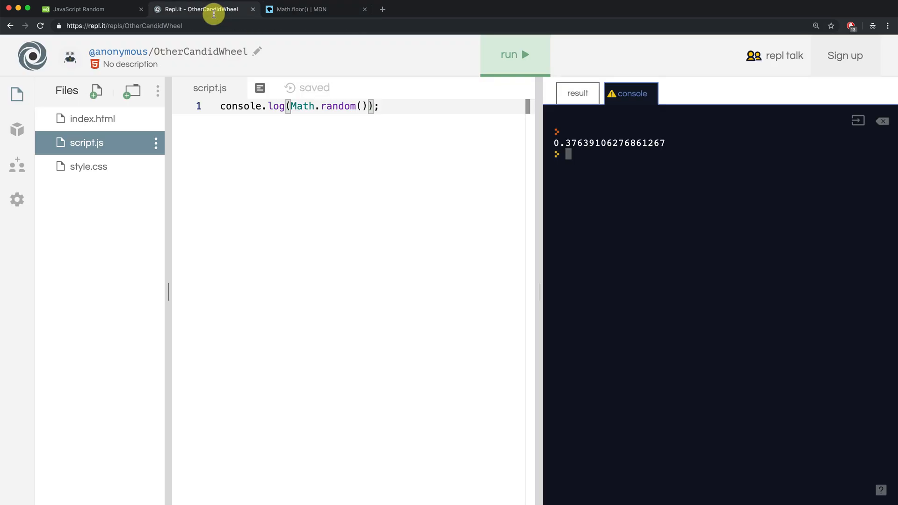
Step: Add console.log(Math.floor(3.9999)), run it to print 3, and auto-format the code
type("console.log(")
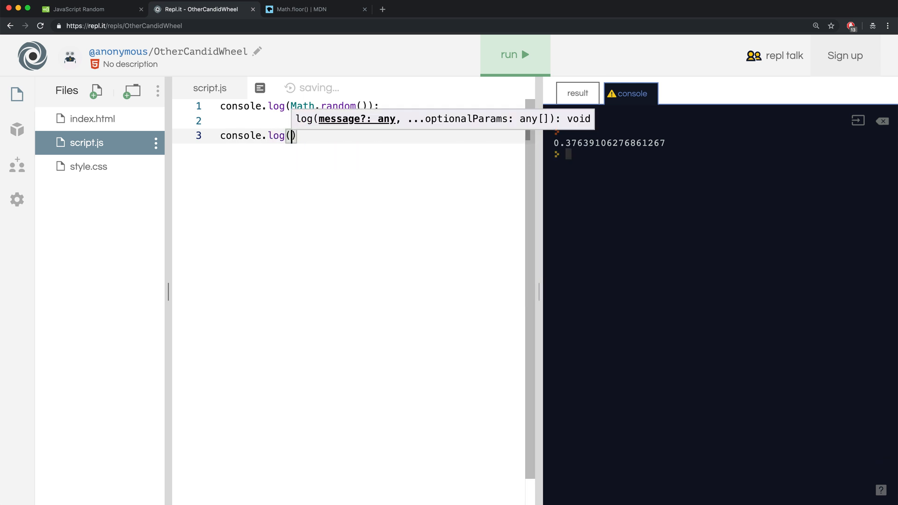
type("Math.floor(")
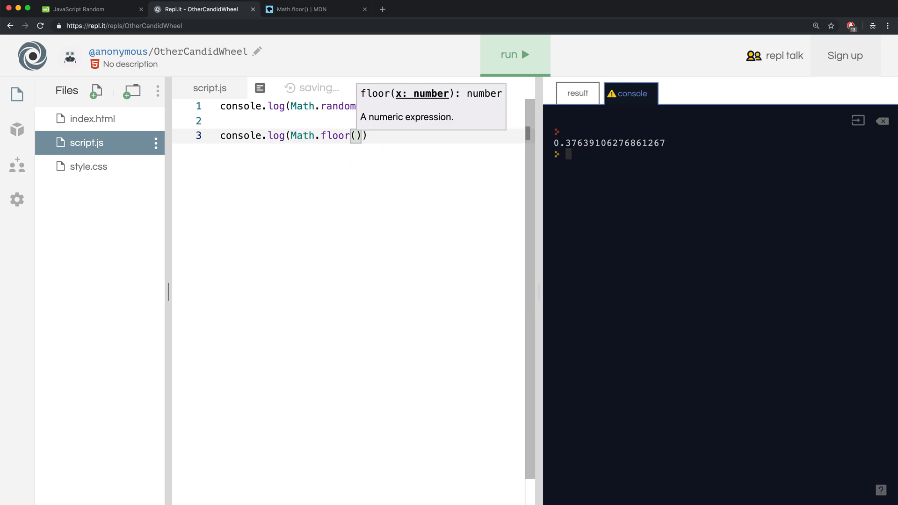
type("3.9999")
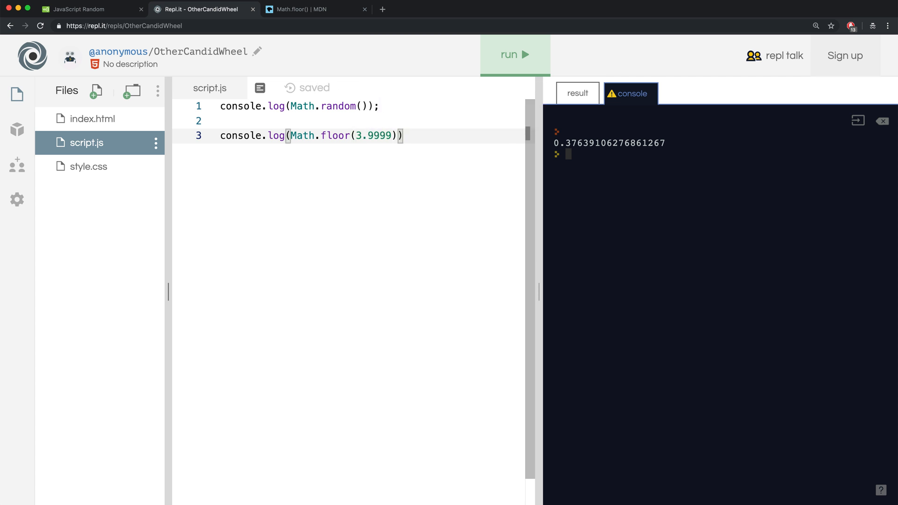
left_click(513, 55)
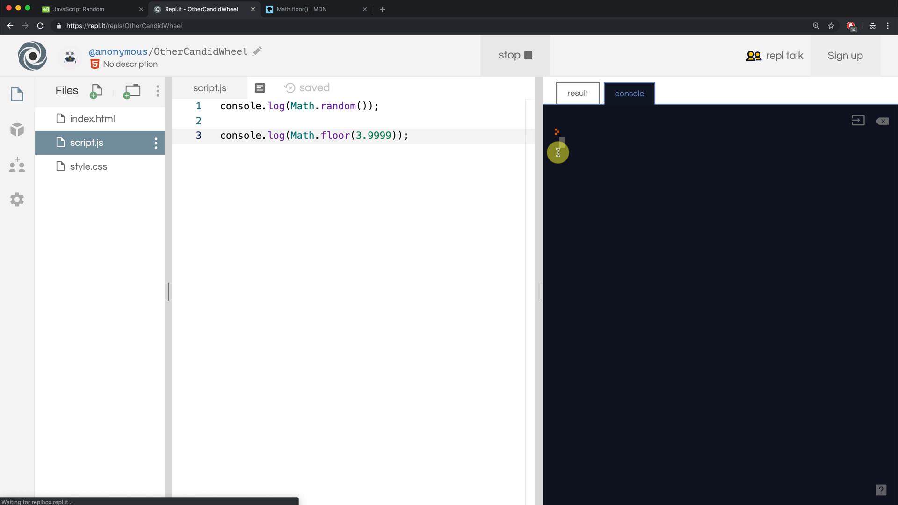
left_click(513, 55)
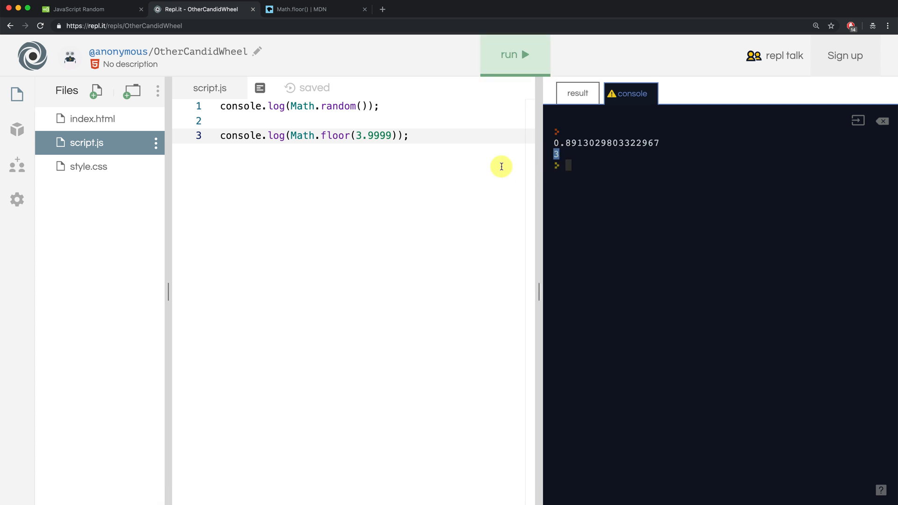
mouse_move(259, 88)
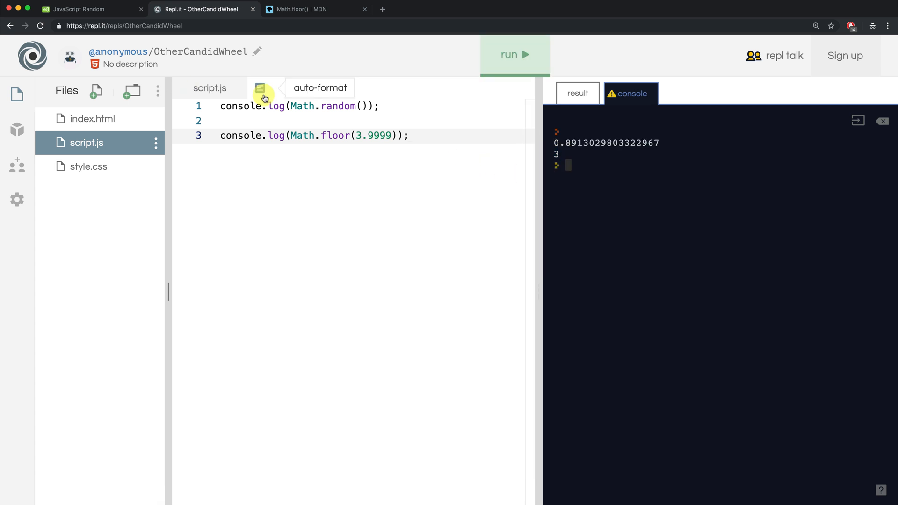
left_click(259, 88)
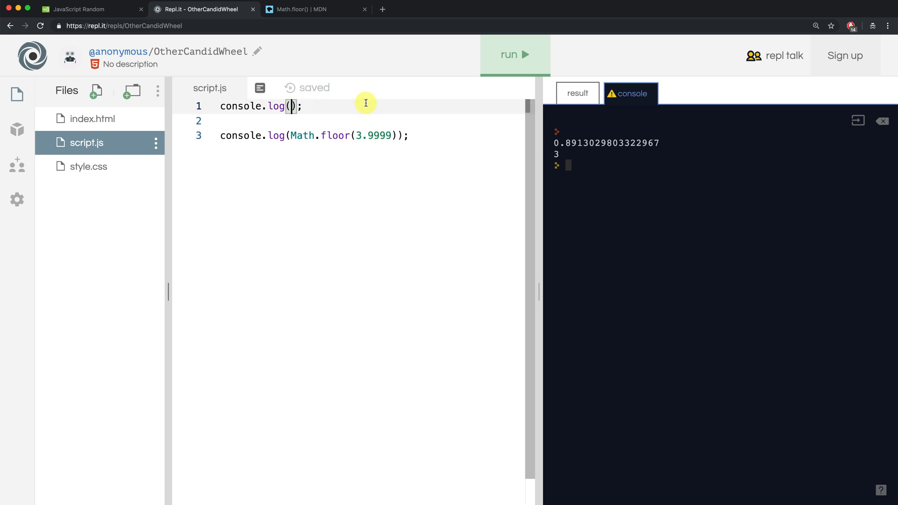
Step: Log Math.floor(Math.random() * 2) and run it a few times, printing 0 or 1
type("Math.random()")
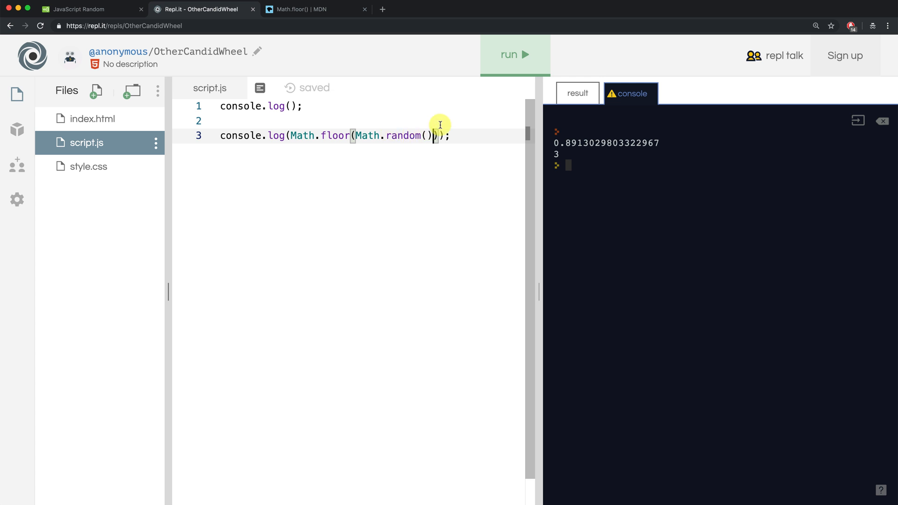
mouse_move(494, 69)
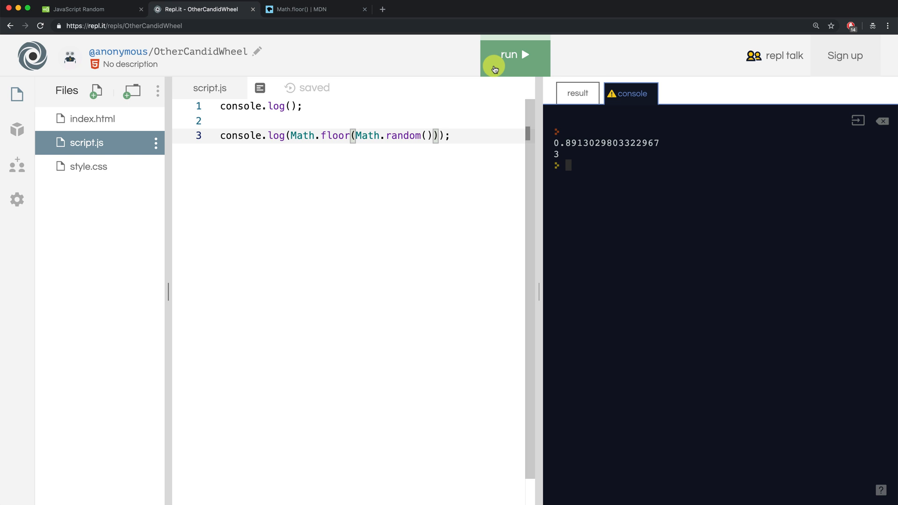
left_click(513, 54)
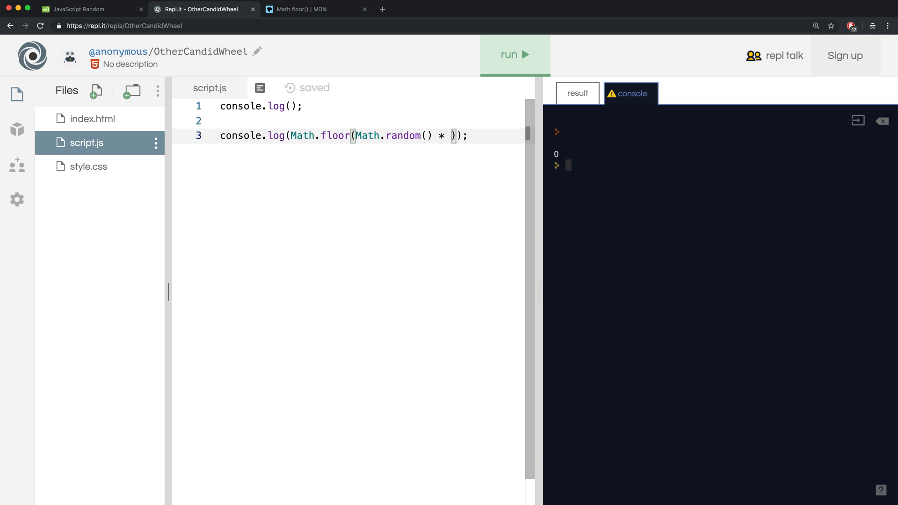
type("2")
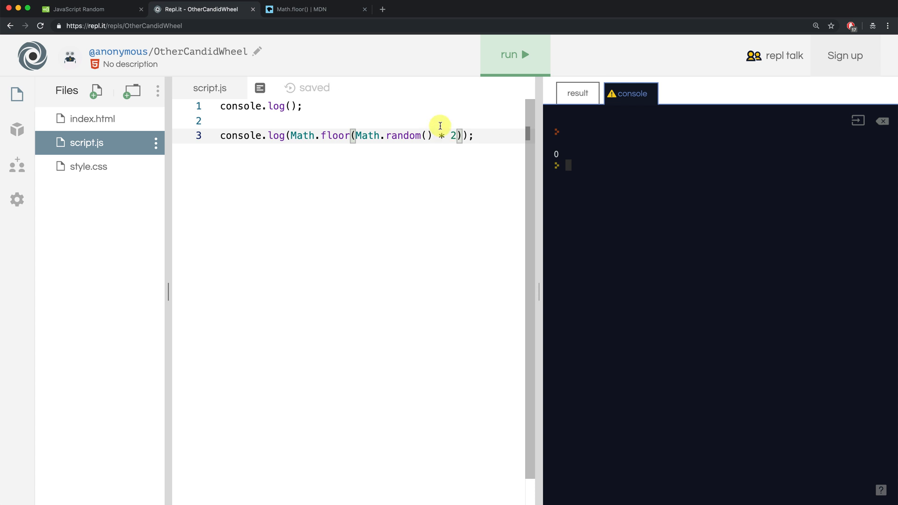
left_click(513, 55)
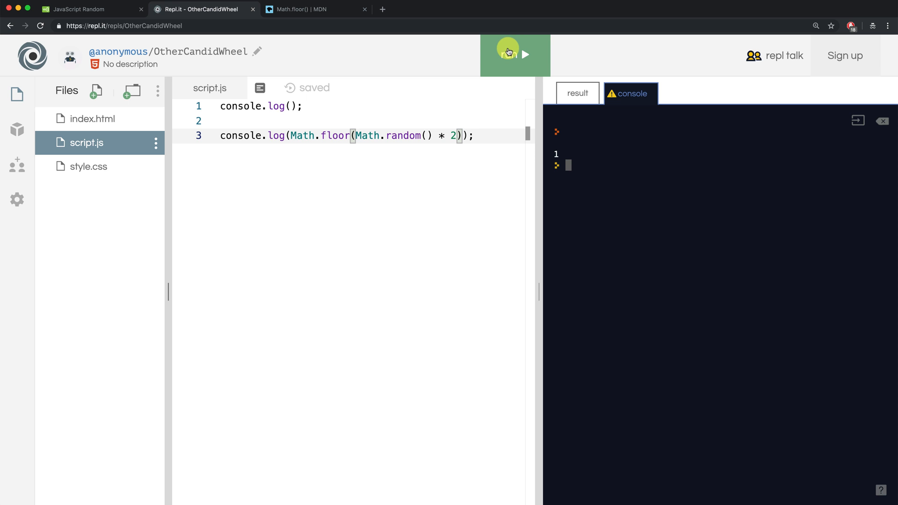
left_click(513, 55)
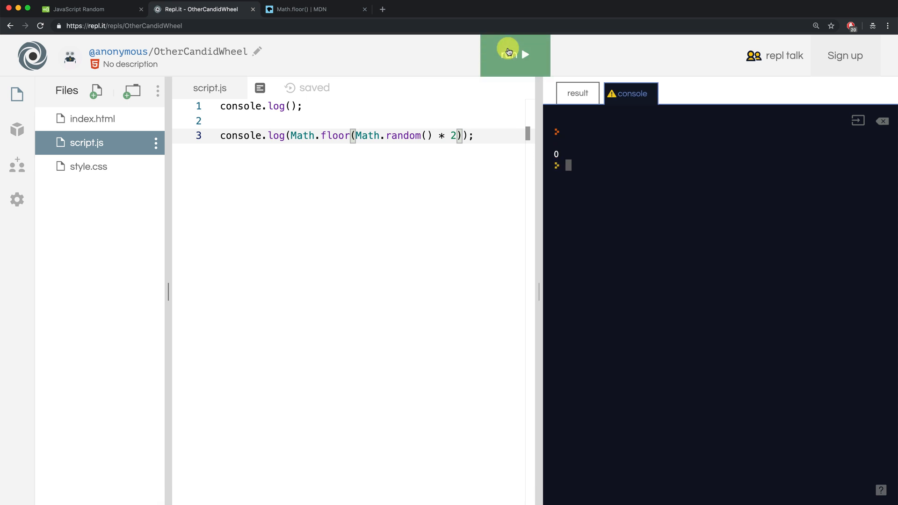
Step: Try a multiplier of 10 (printing 6 and 8), then restore the multiplier to 2
key("Backspace")
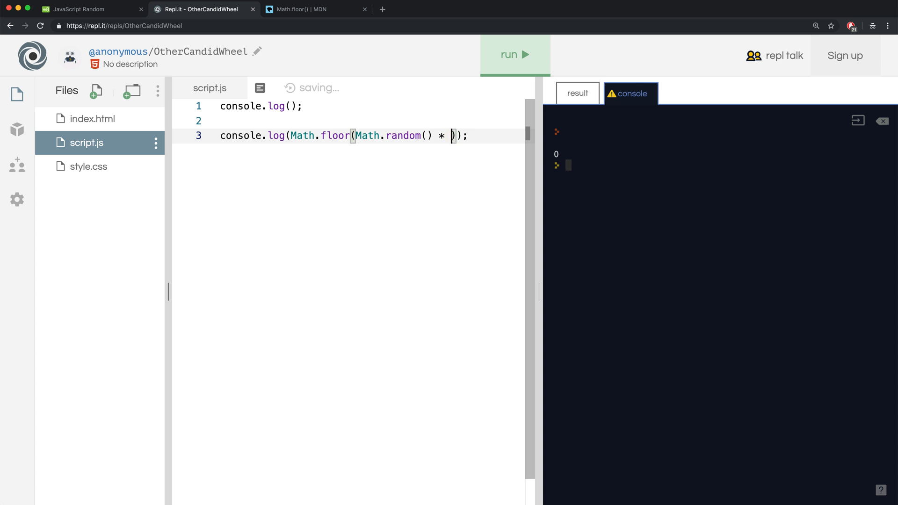
type("10")
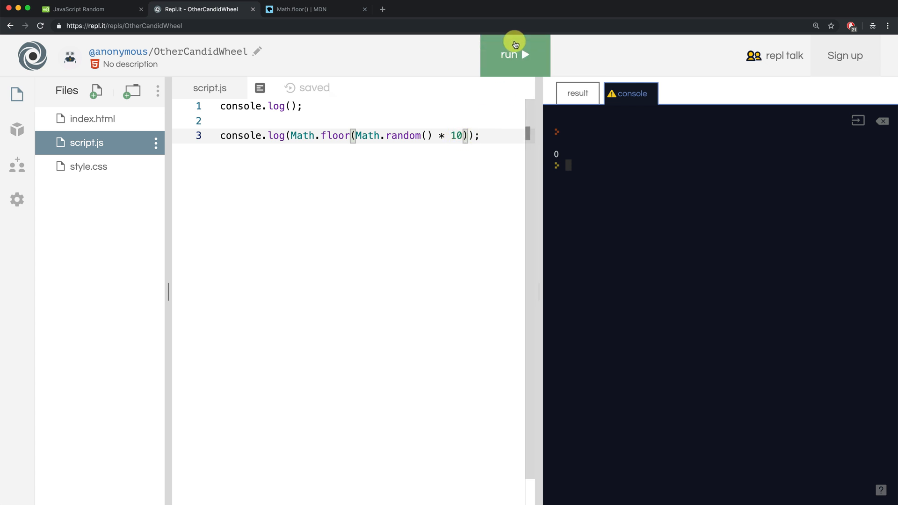
left_click(514, 55)
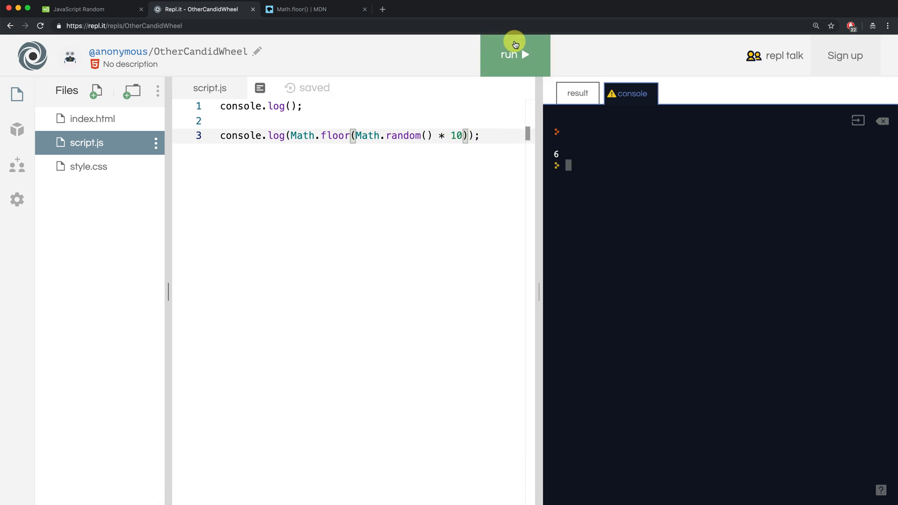
left_click(514, 54)
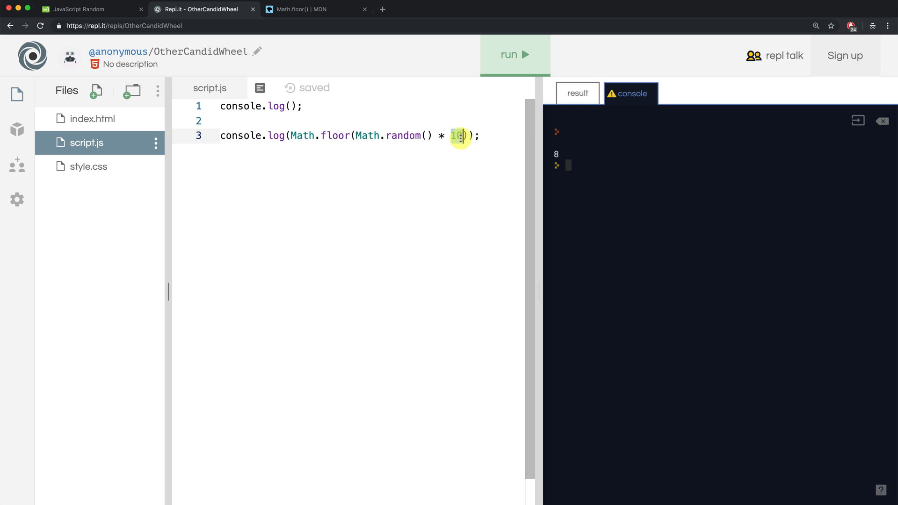
type("2")
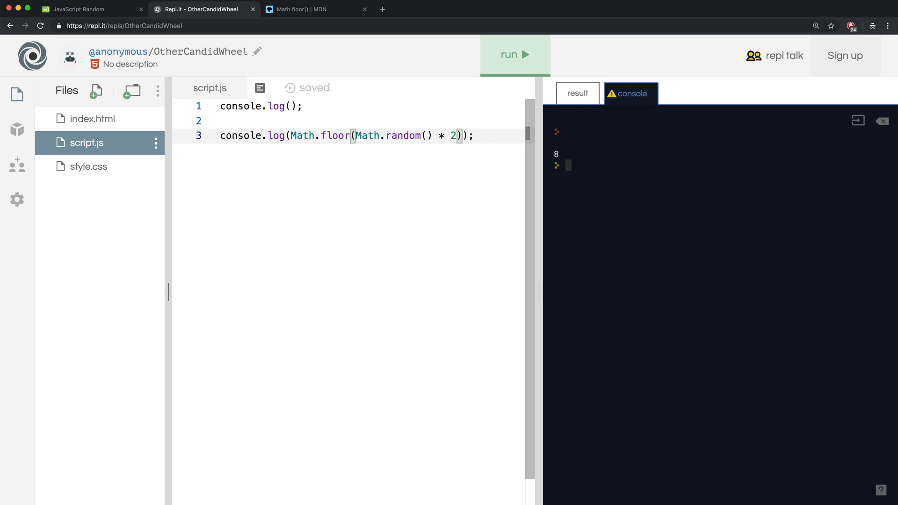
Step: Write three // comments: create heads/tails counters, flip a coin and update them, report final results
type("//1. create variables to keep count of how many heads or tails")
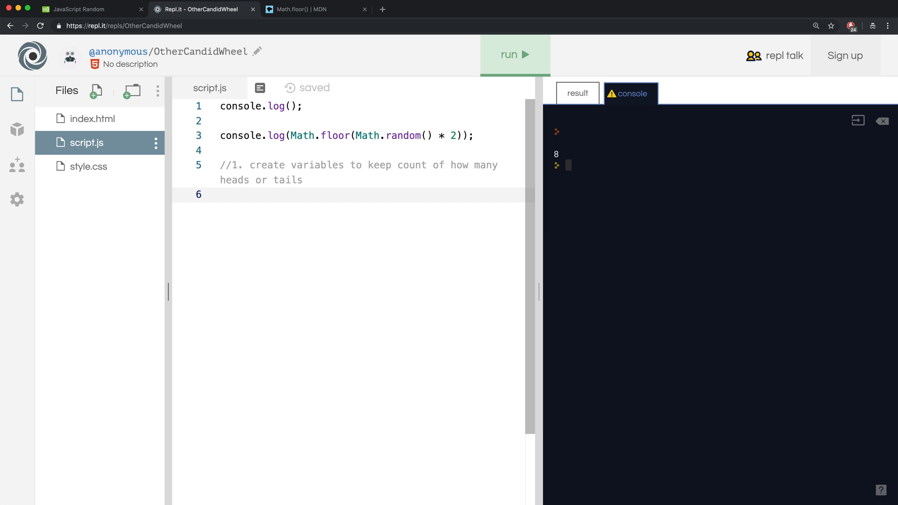
type("//2. flip a coin and change the value of the variables by 1 (depending on heads or tails)")
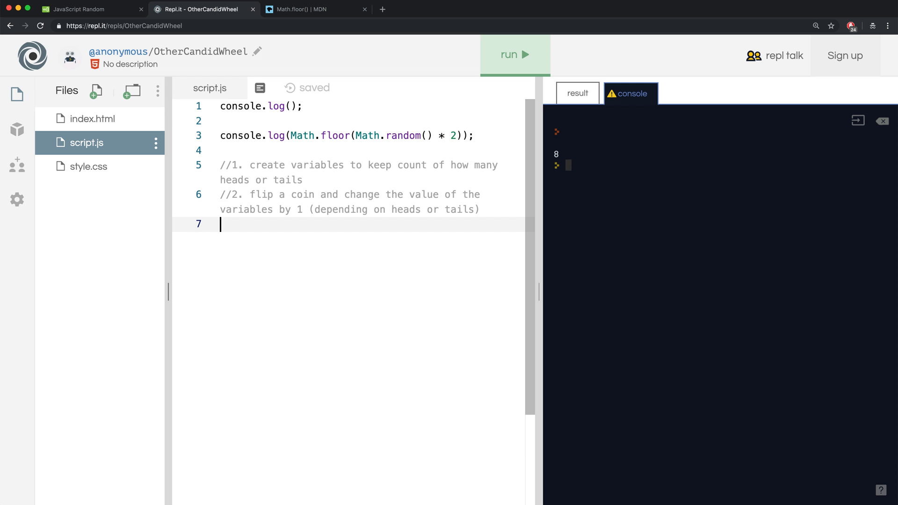
type("//3. tell the user the final results")
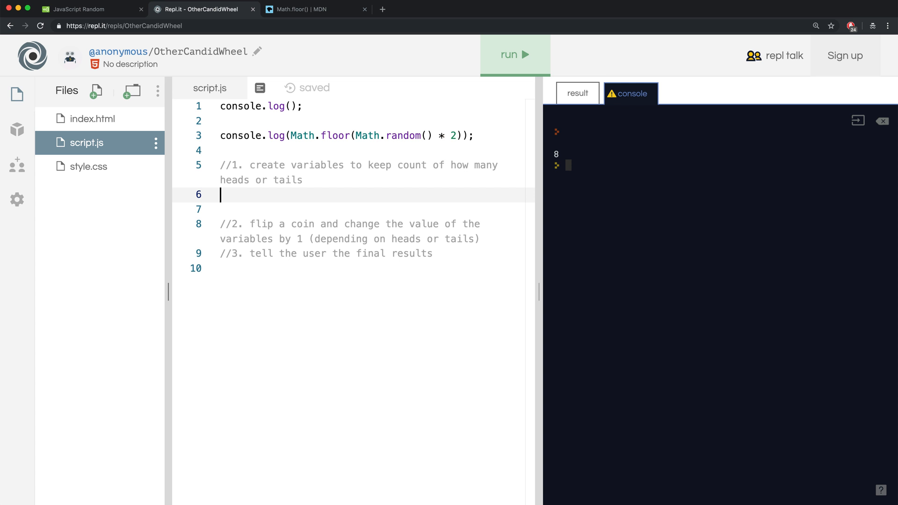
Step: Declare headsCounter = 0; and tailsCounter = 0; under the first comment
type("hea")
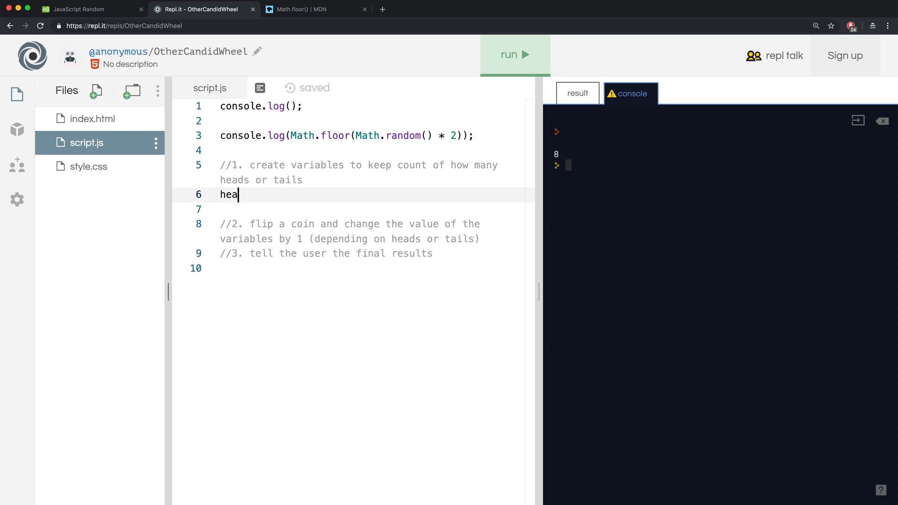
type("dsCounter = 0;")
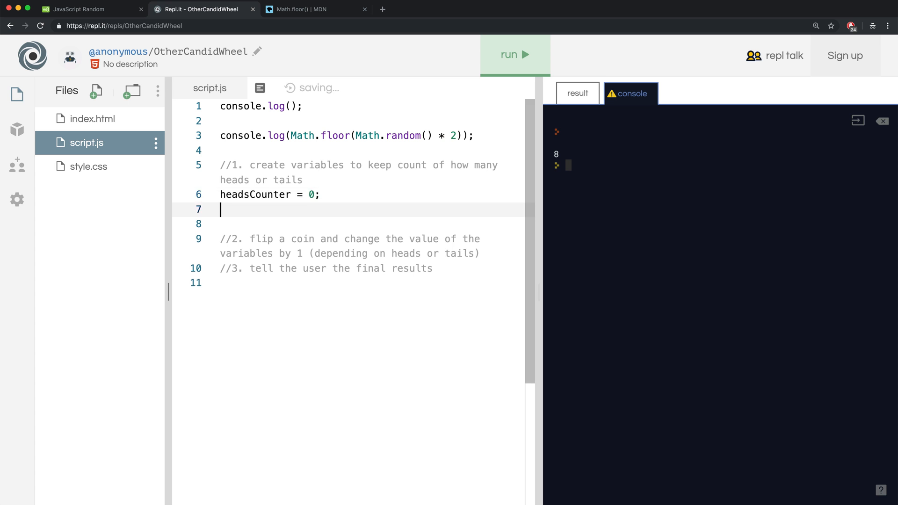
type("tail")
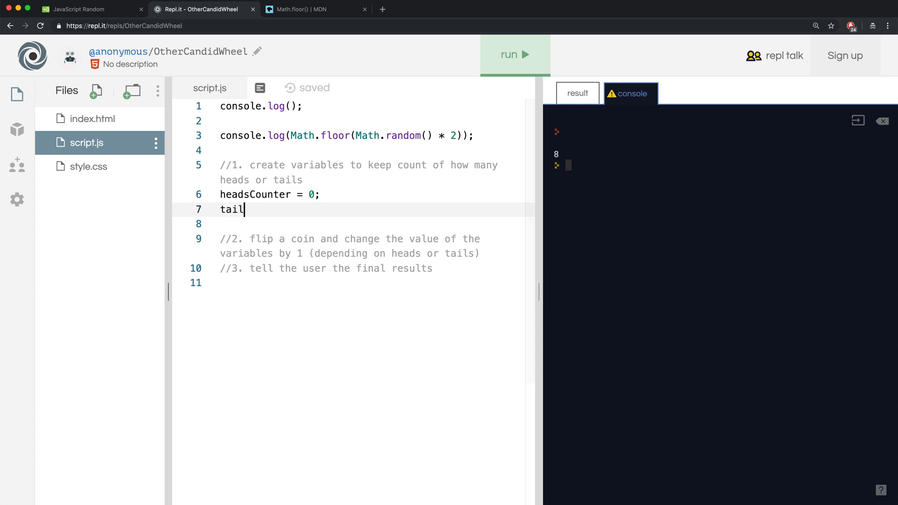
type("sCounter =")
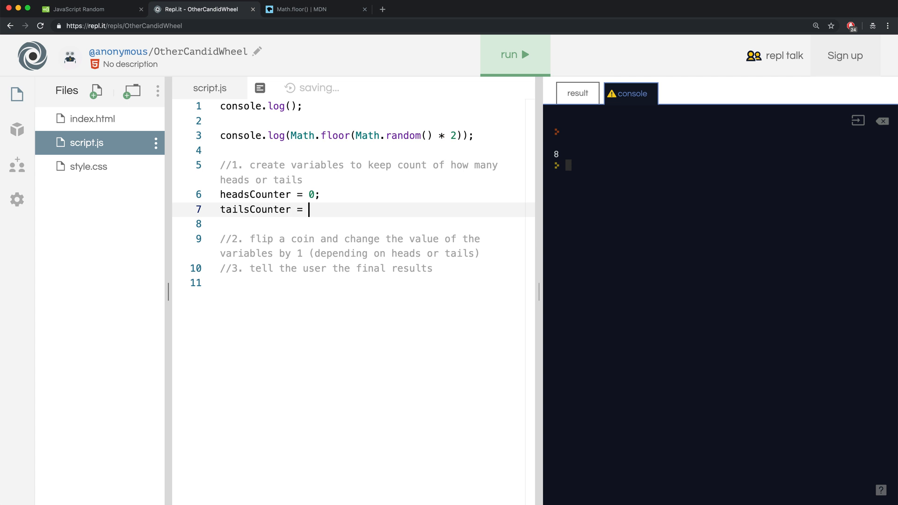
type("0;")
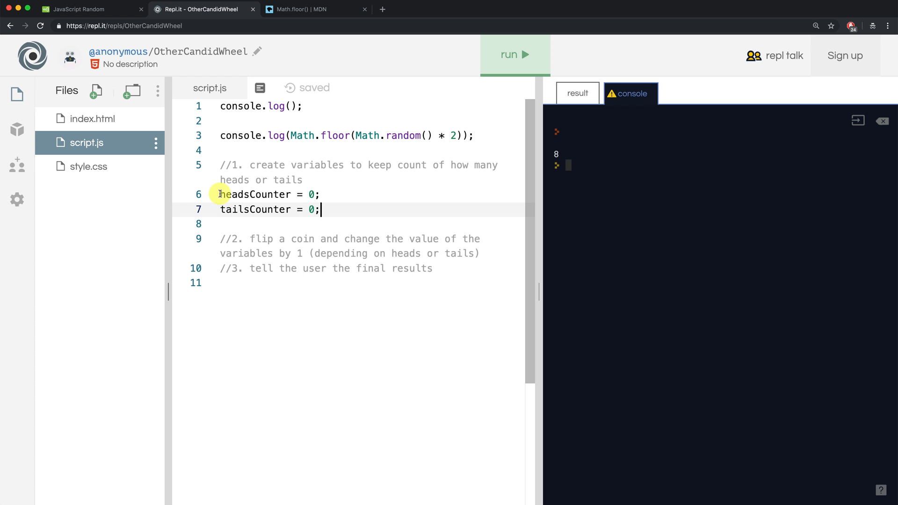
Step: Prefix both counters with const, then select const to change it to let
type("const")
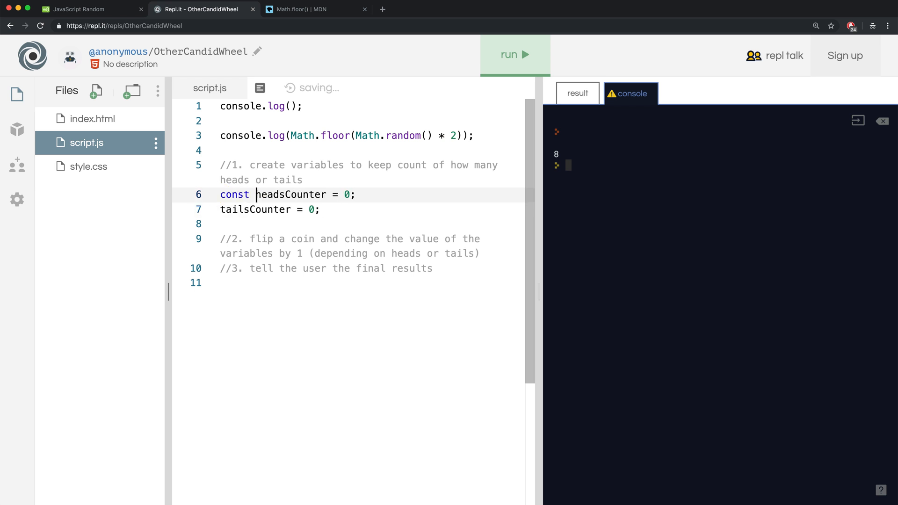
type("const")
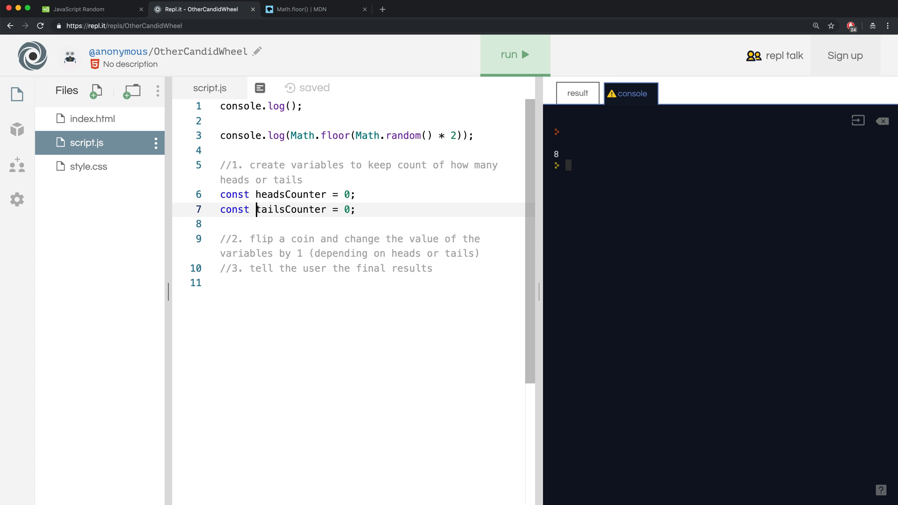
double_click(234, 194)
type("le")
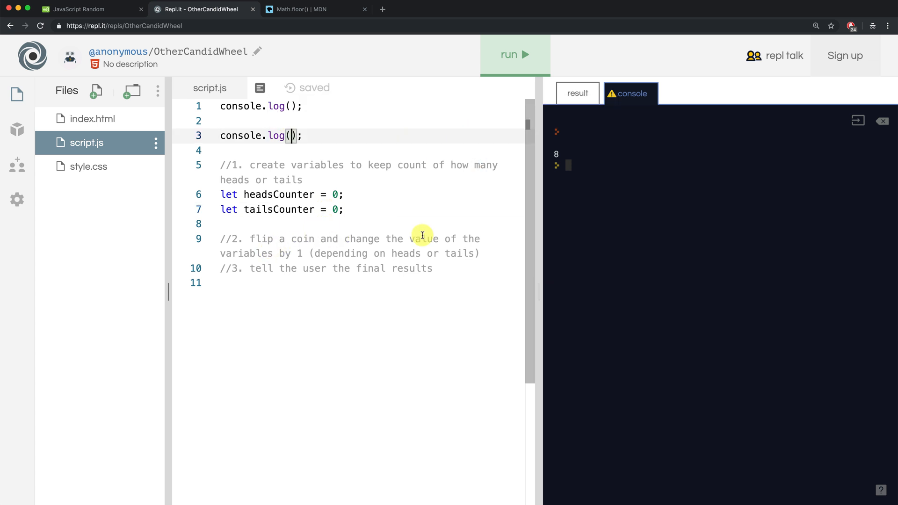
Step: Write let flip = Math.floor(Math.random() * 2); under the coin-flip comment
type("Math.floor(Math.random() * 2)")
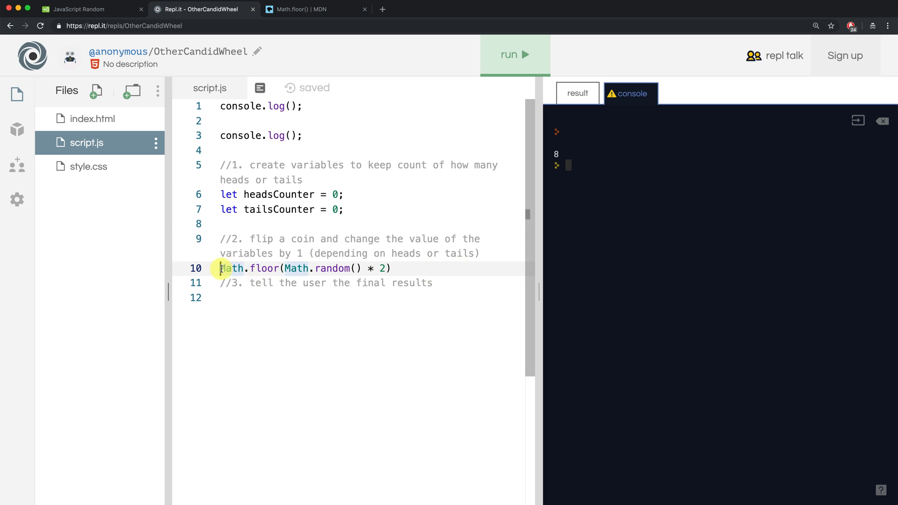
type("let f")
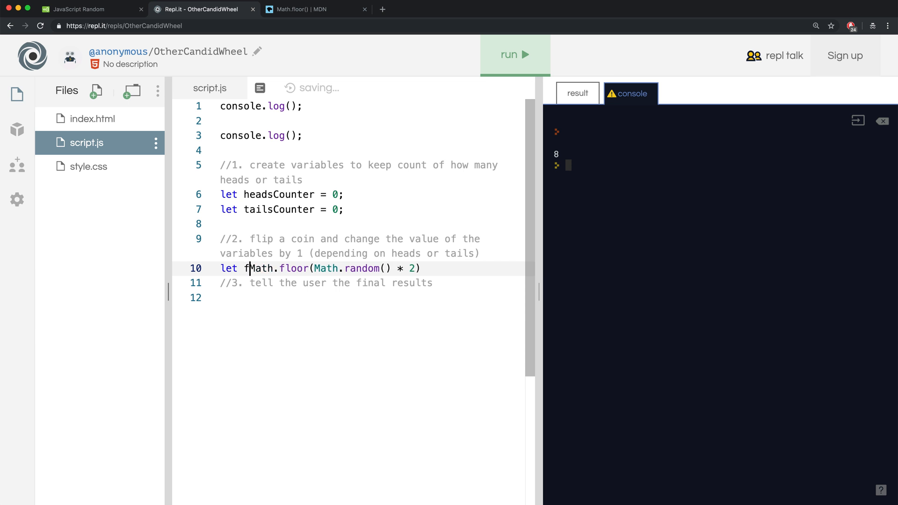
type("lip =")
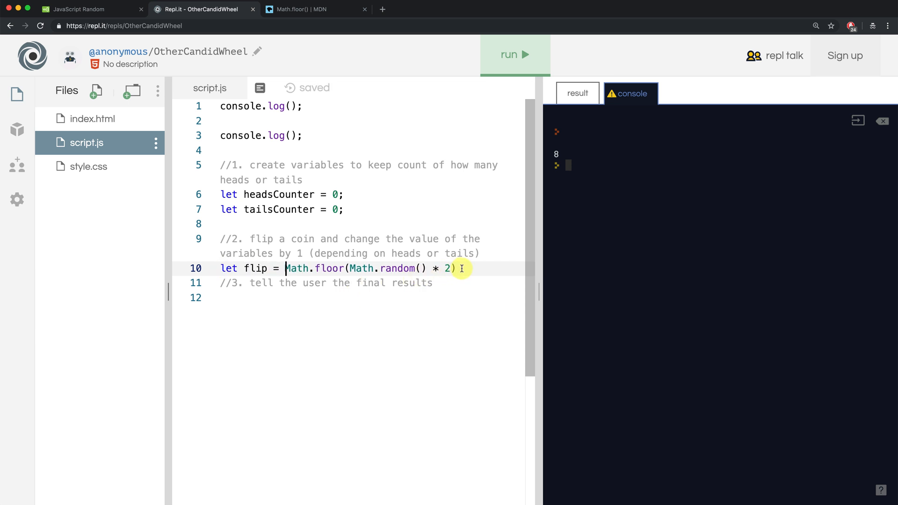
type(";")
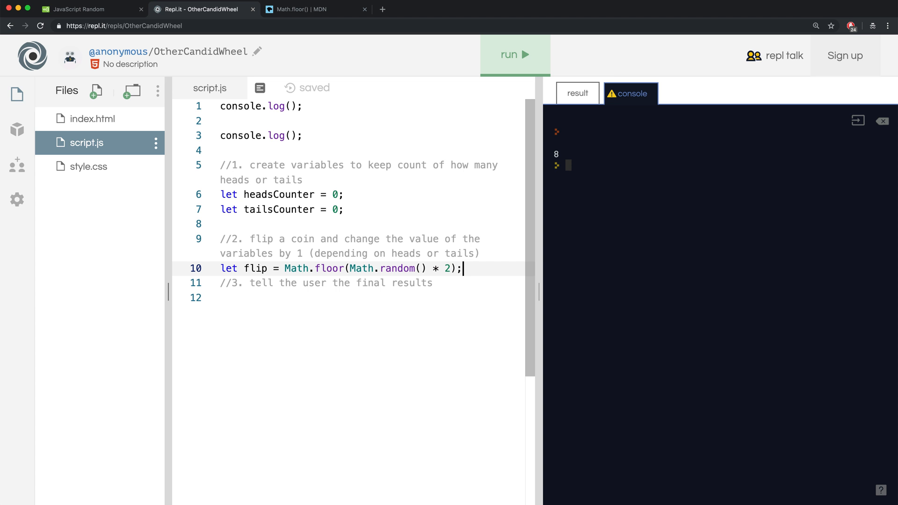
mouse_move(405, 265)
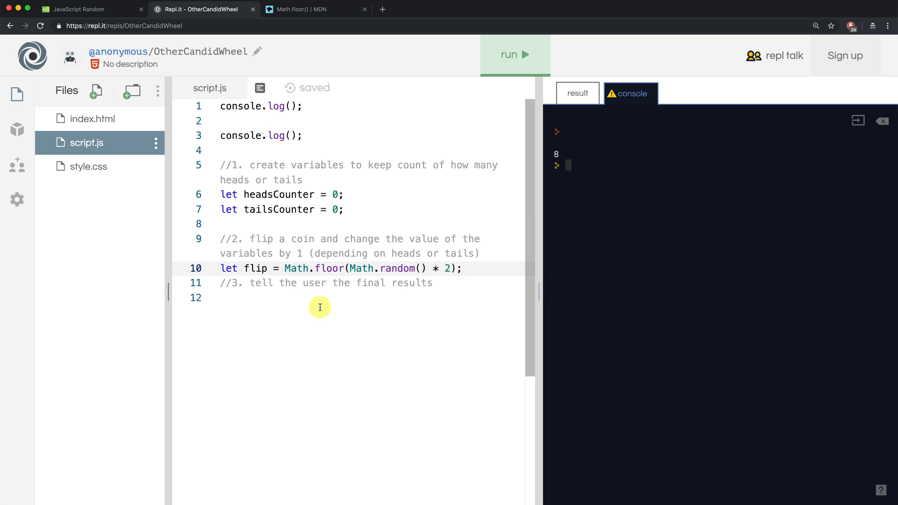
left_click(463, 269)
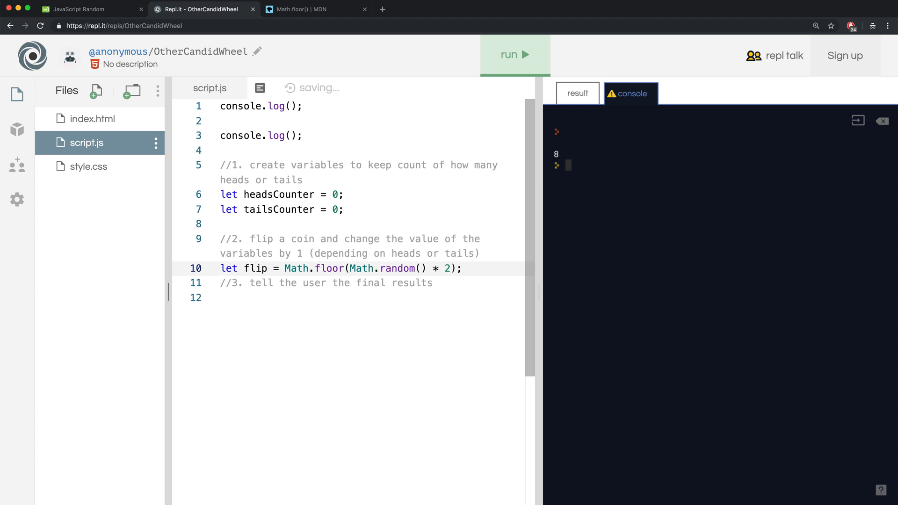
Step: Write the if (flip === 0) block setting headsCounter = headsCounter + 1
type("if")
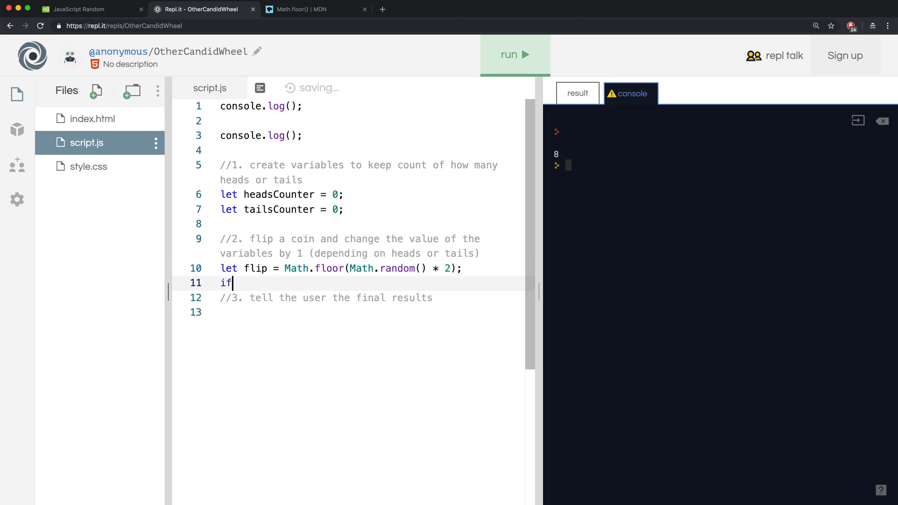
type("(")
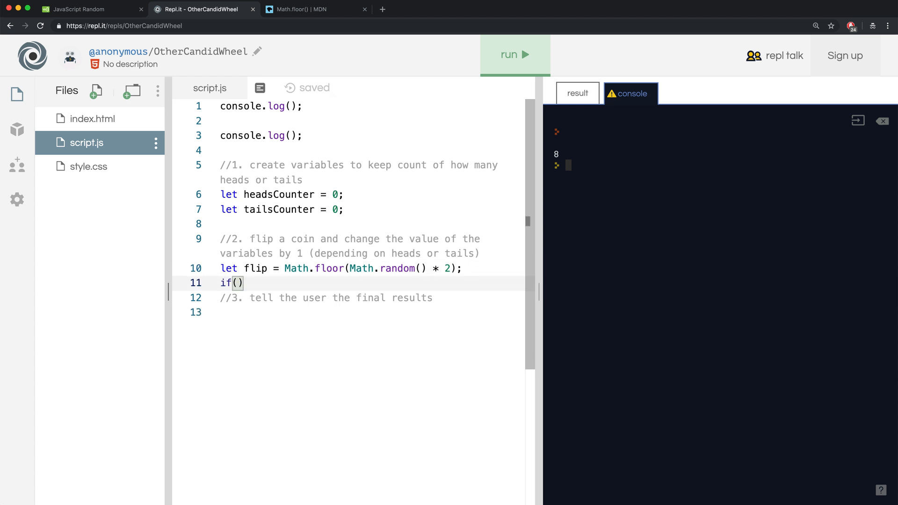
type("flip === 0")
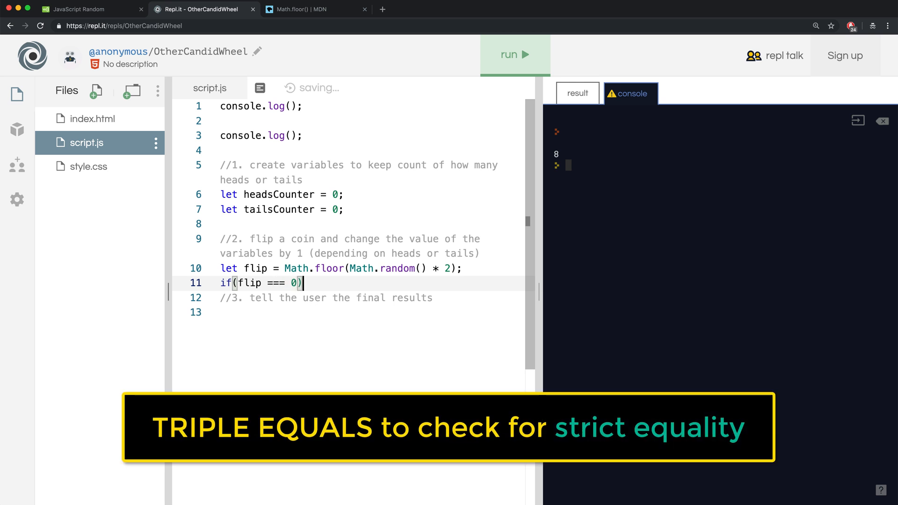
type("{")
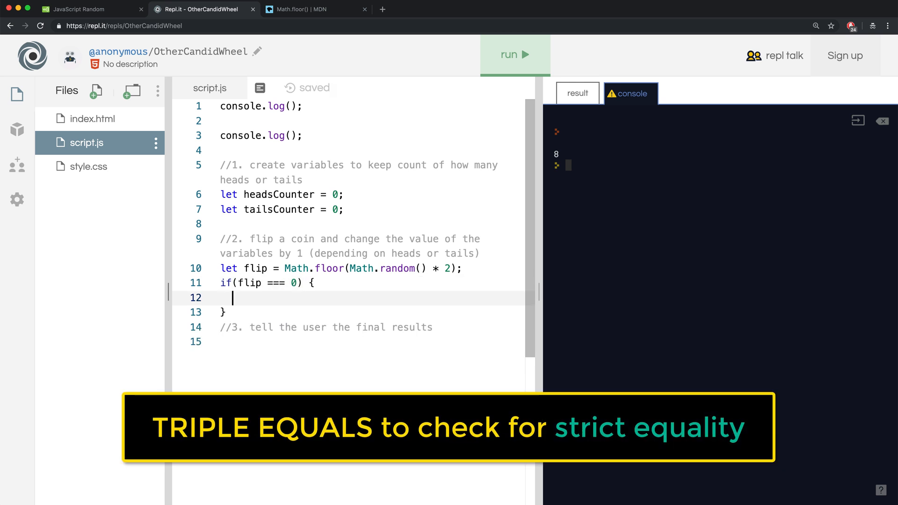
type("head")
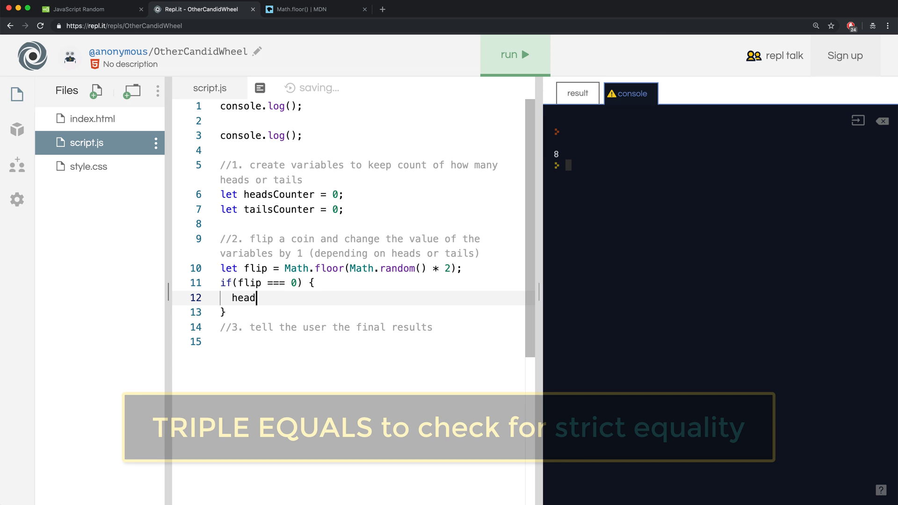
type("sCounter")
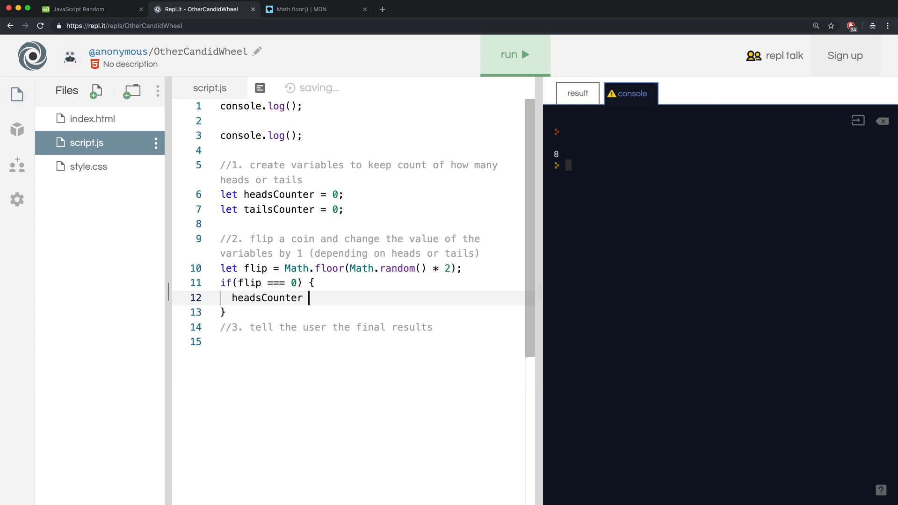
type("= head")
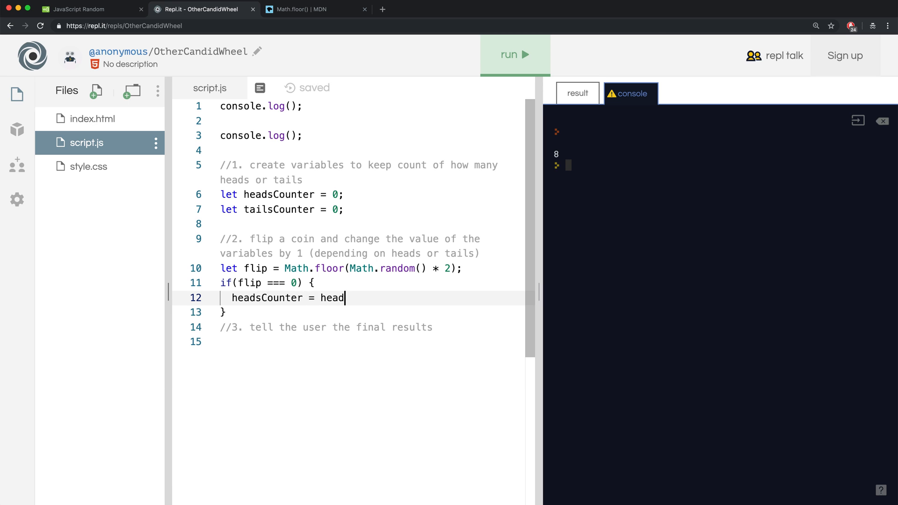
type("sCounter + 1;")
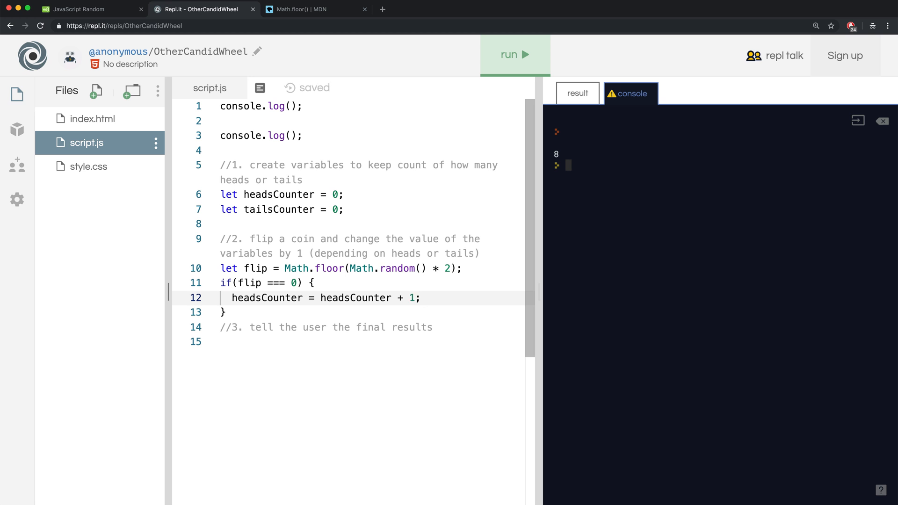
Step: Add an else block with tailsCounter += 1 and switch headsCounter to the += shorthand
type("else")
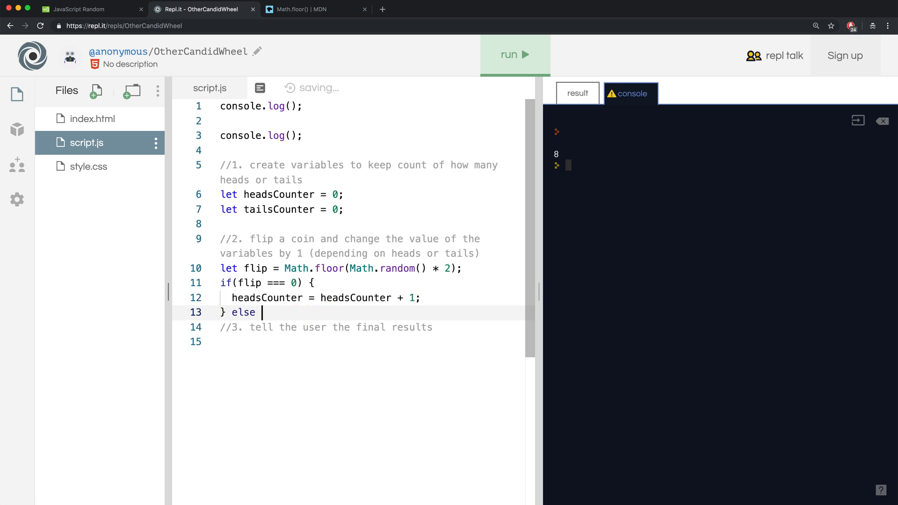
type("{")
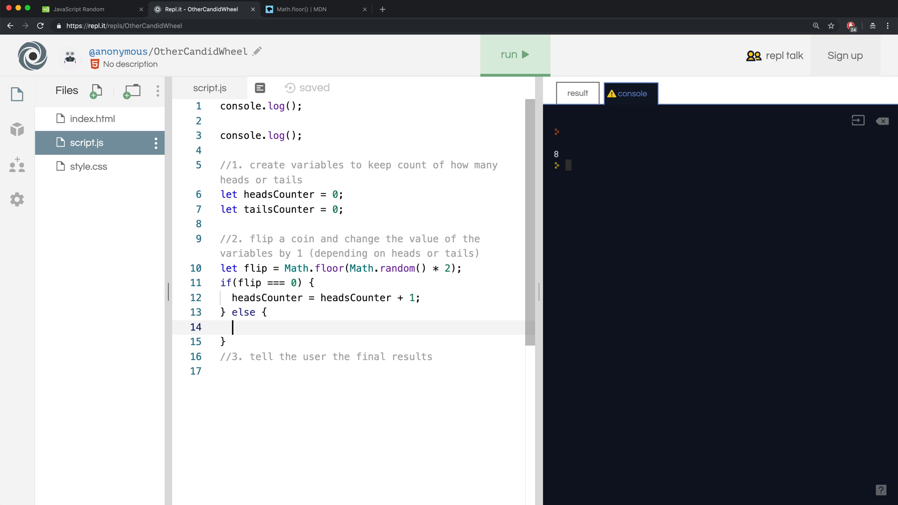
type("tailsCounter = tailsCounter + 1;")
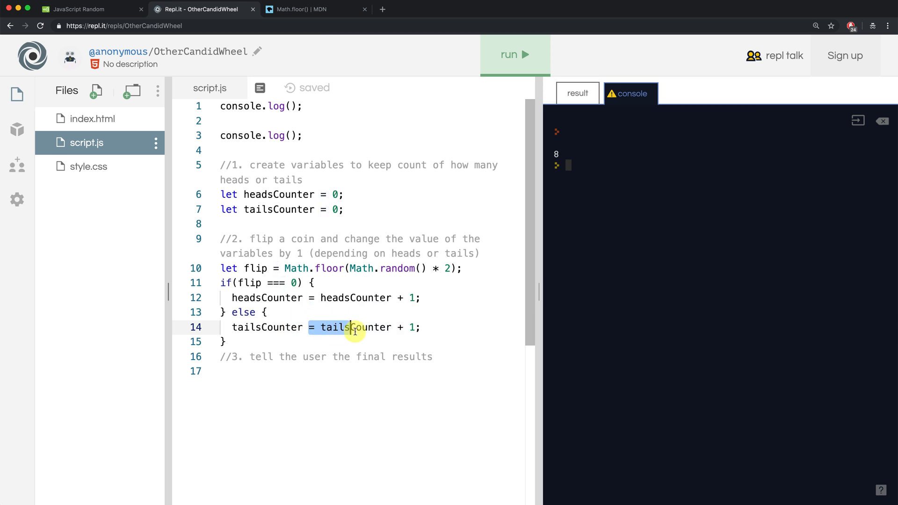
type("+")
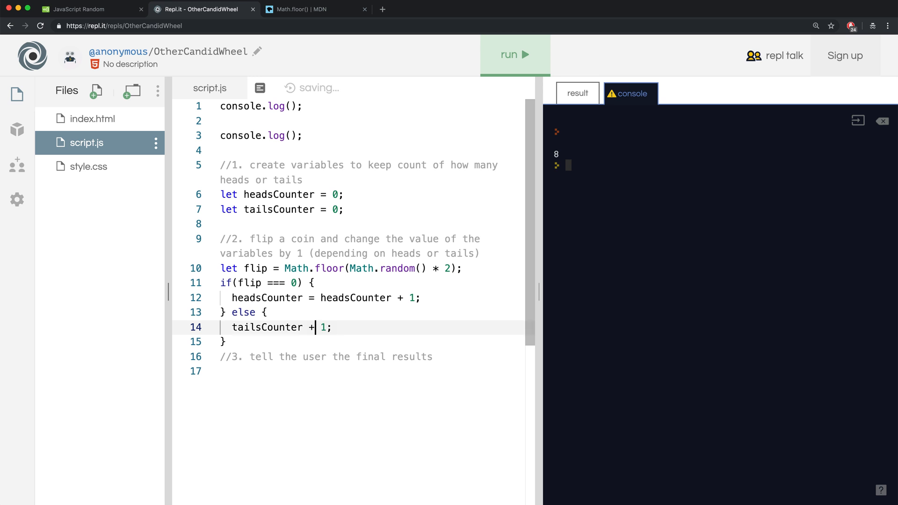
type("=")
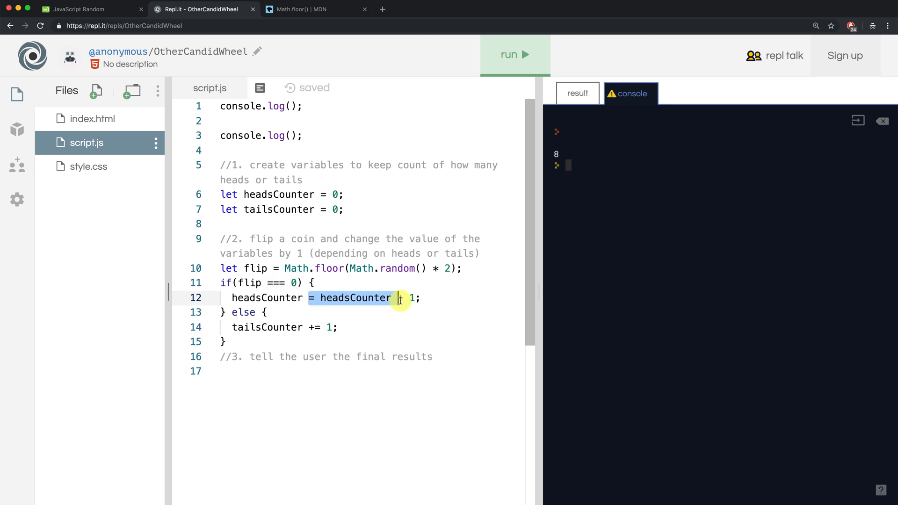
type("+=")
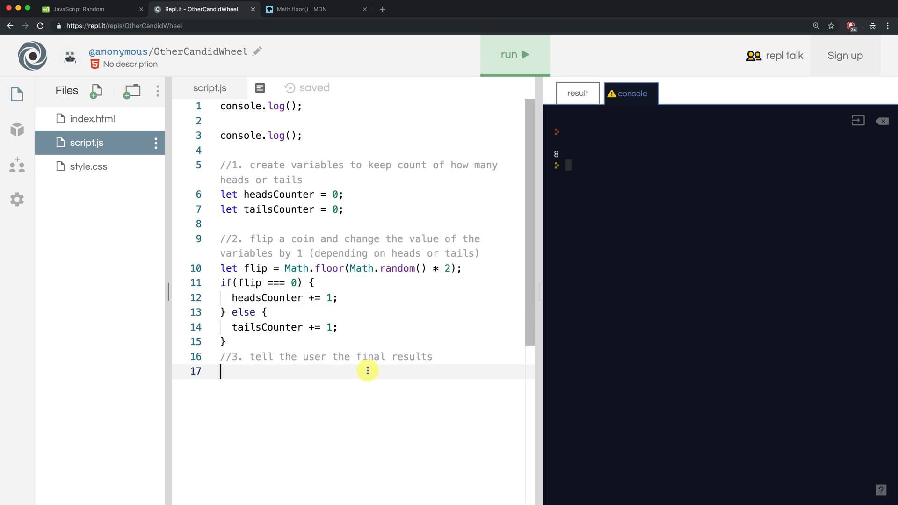
Step: Log `Heads: ${headsCounter}` to the console under the results comment
type("consol.")
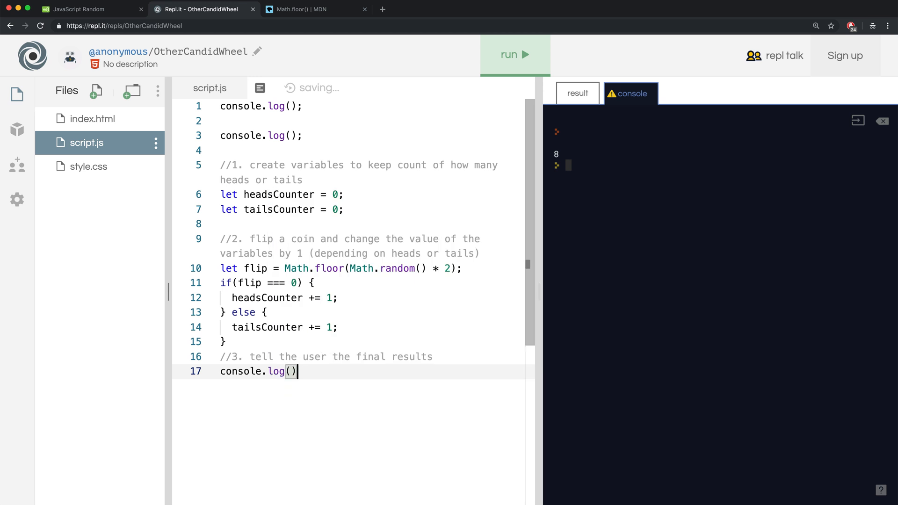
type("``")
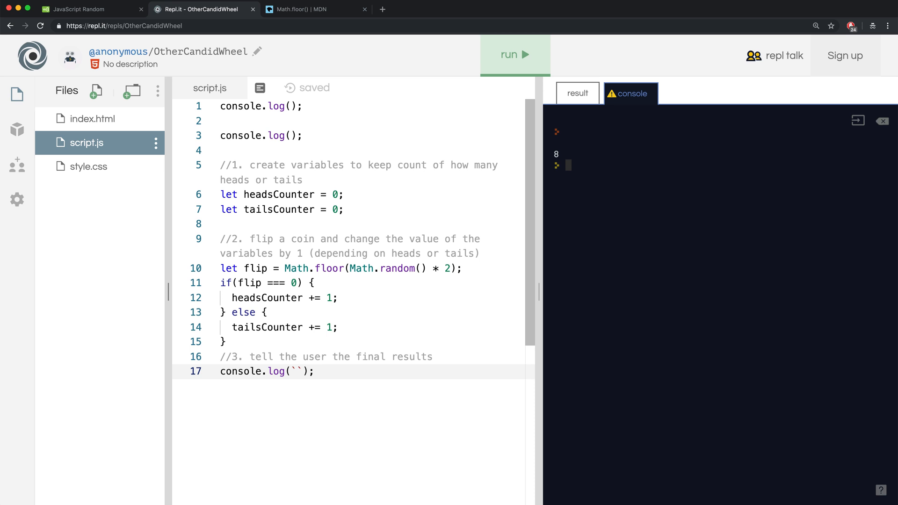
type("Heads")
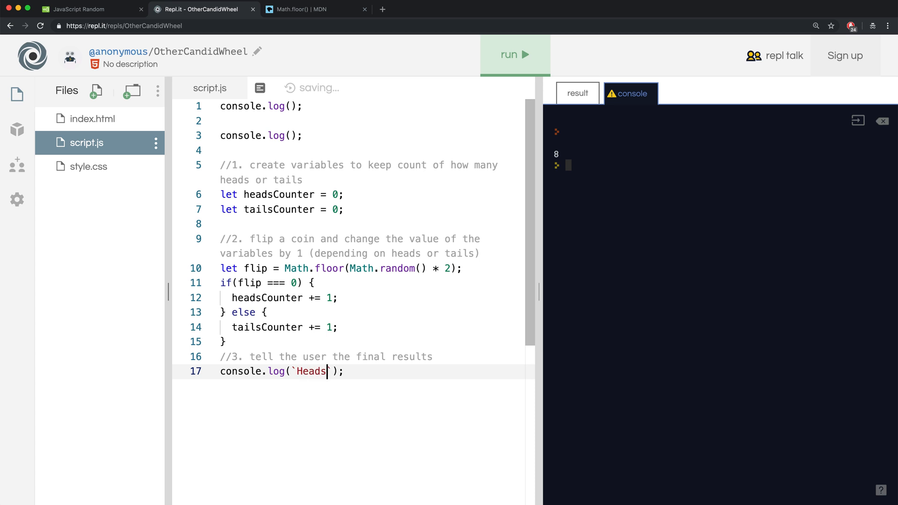
type(": $")
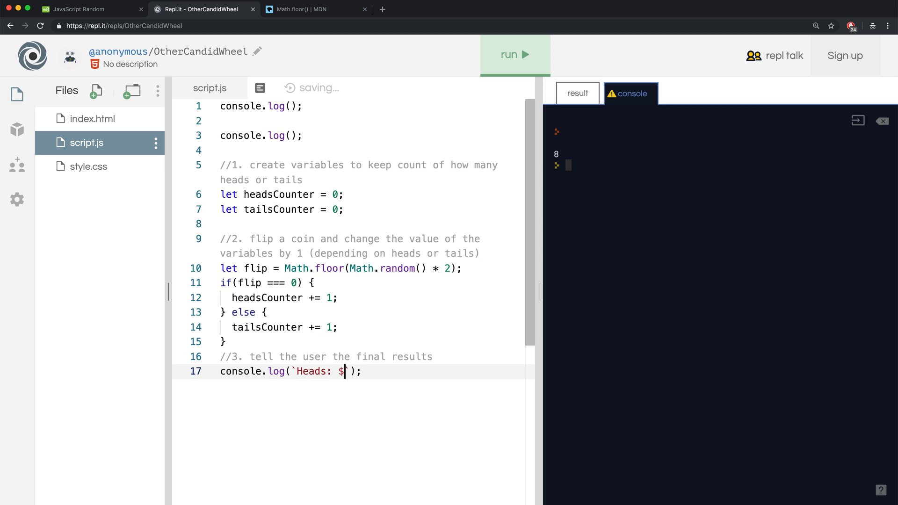
type("{")
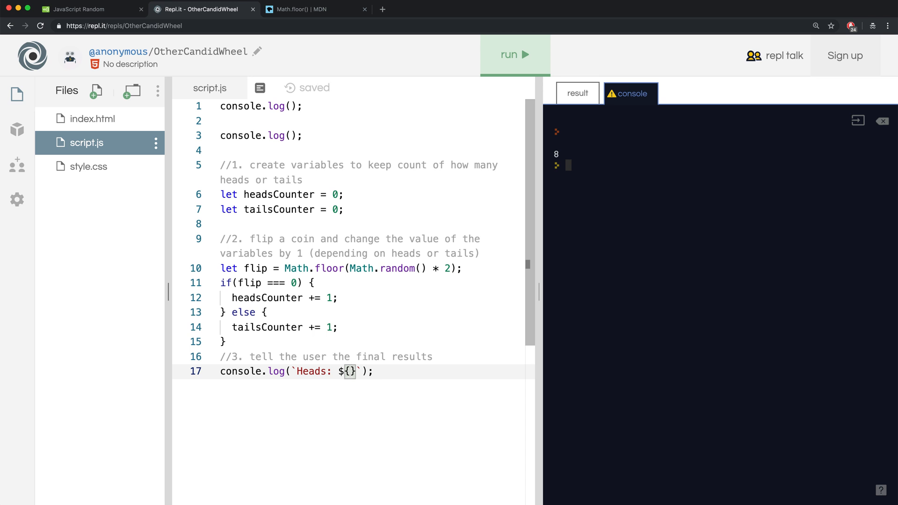
type("heas")
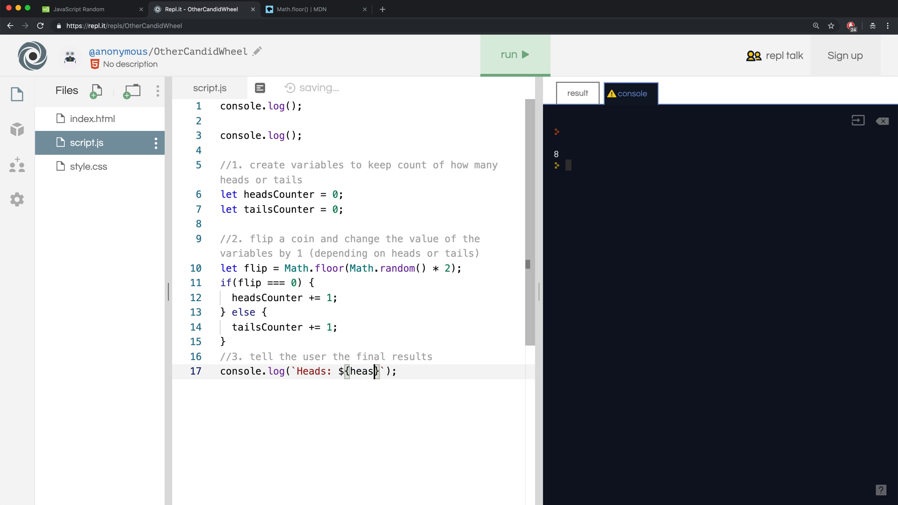
type("dsCounter")
type("console.log(")
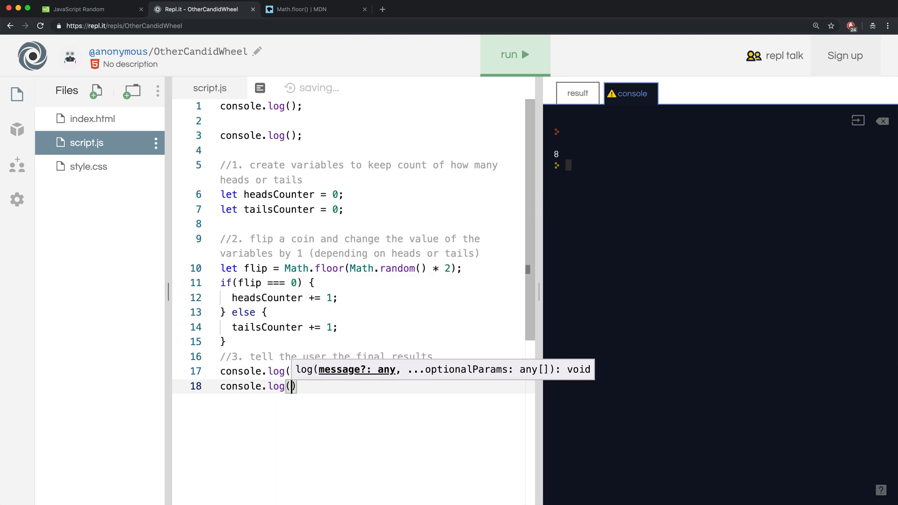
type("`Heads: ${headsCounter}`);")
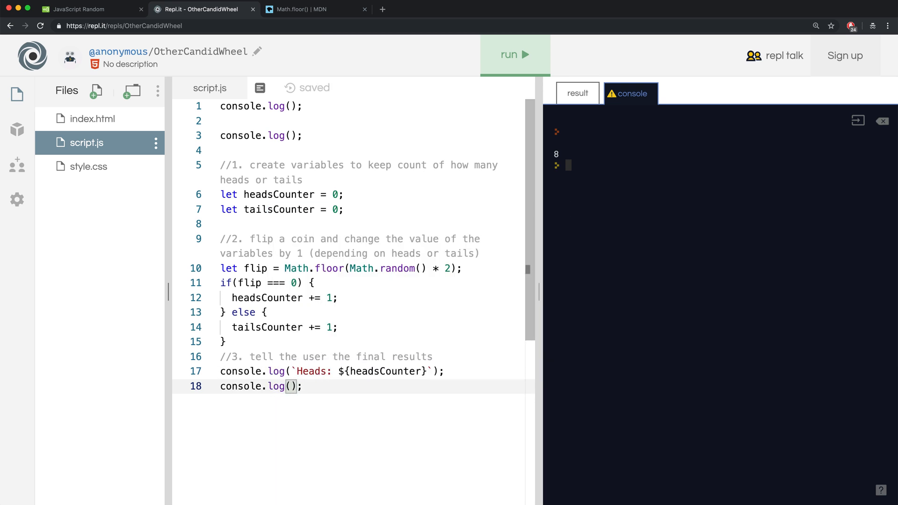
Step: Log `Tails: ${tailsCounter}` to the console on the next line
type("``")
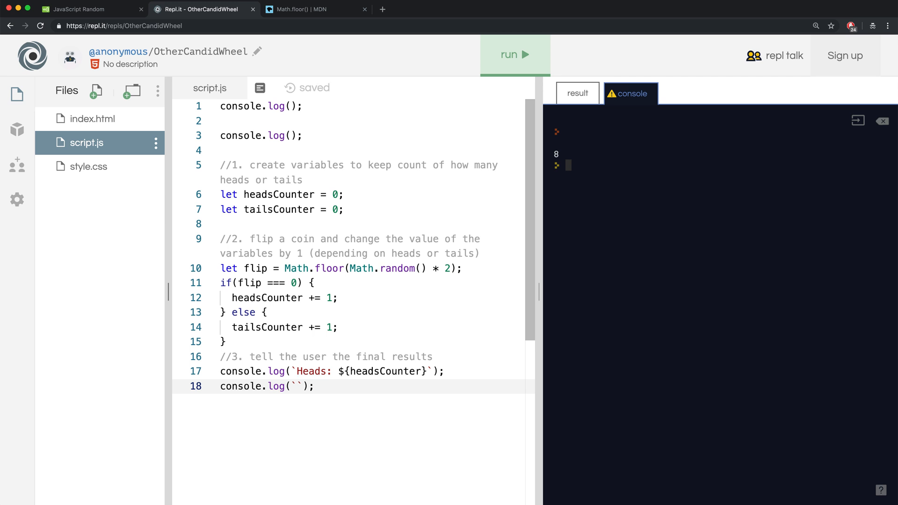
type("Tails")
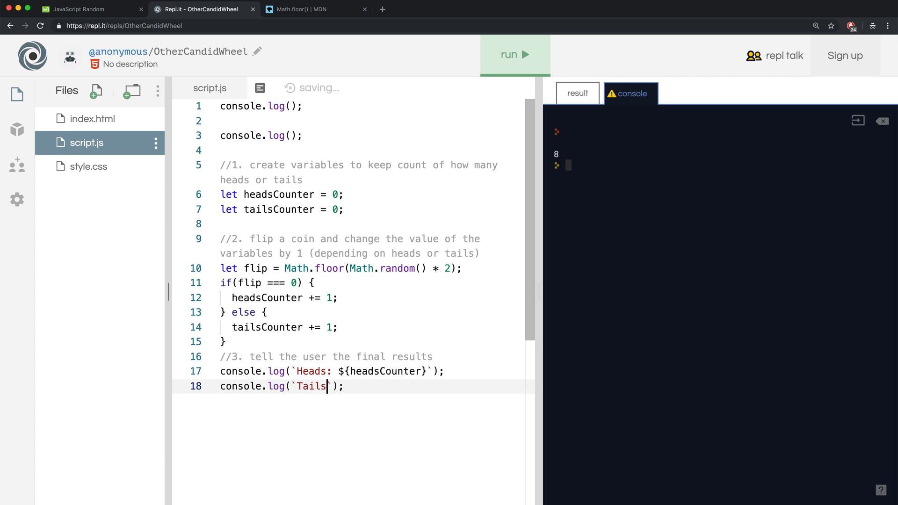
type(": $")
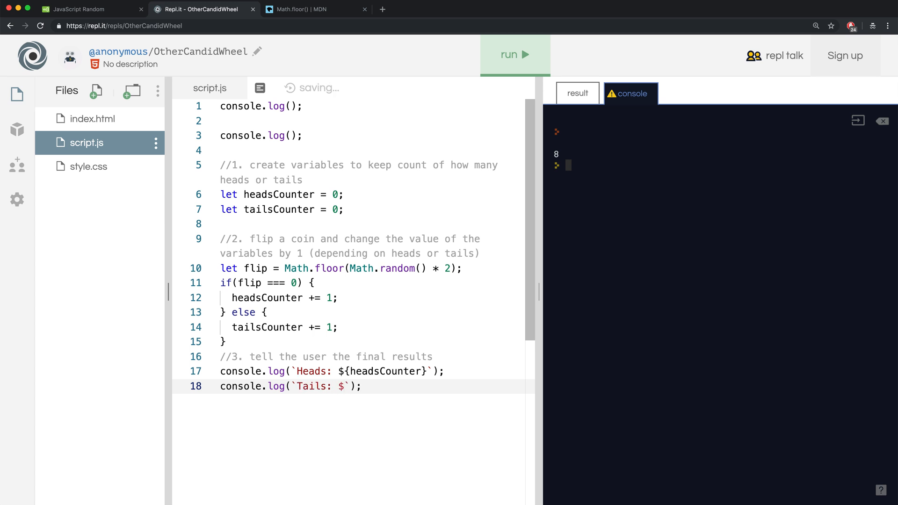
type("{ta")
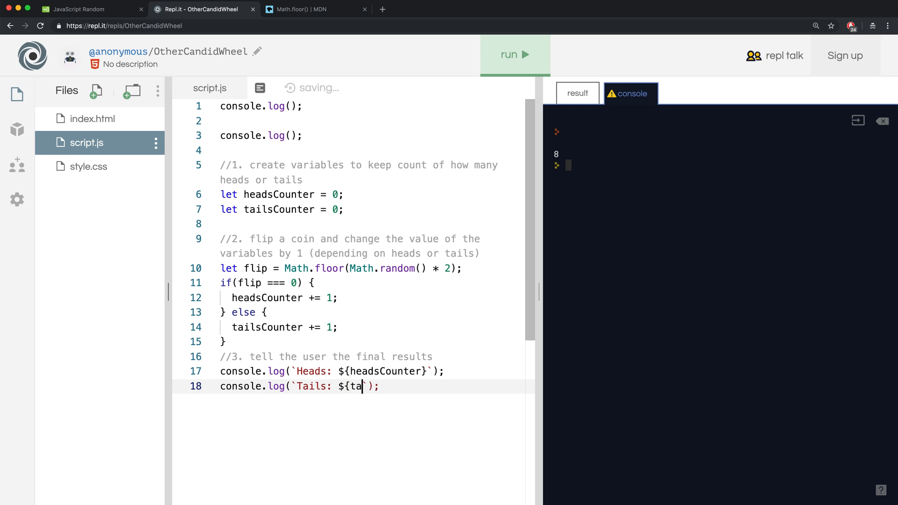
type("ilsCounter")
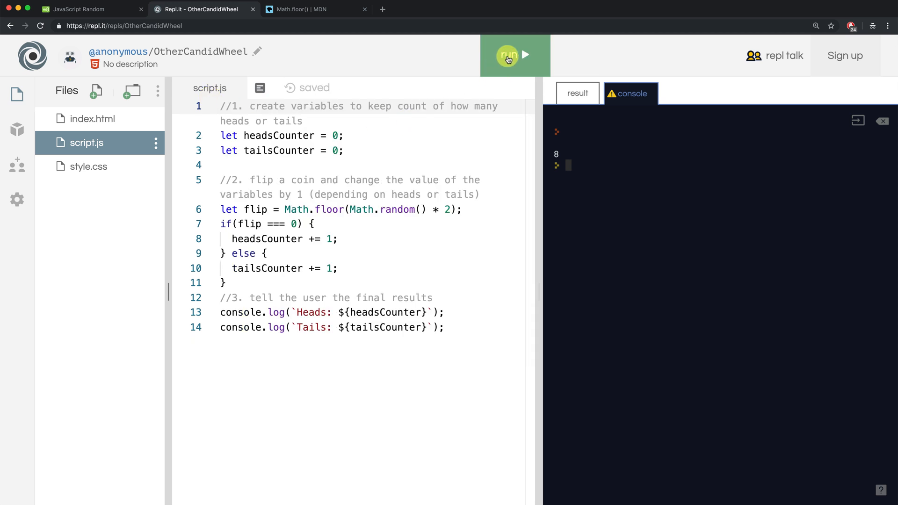
Step: Run the script five times, checking the Heads and Tails counts printed each flip
left_click(506, 56)
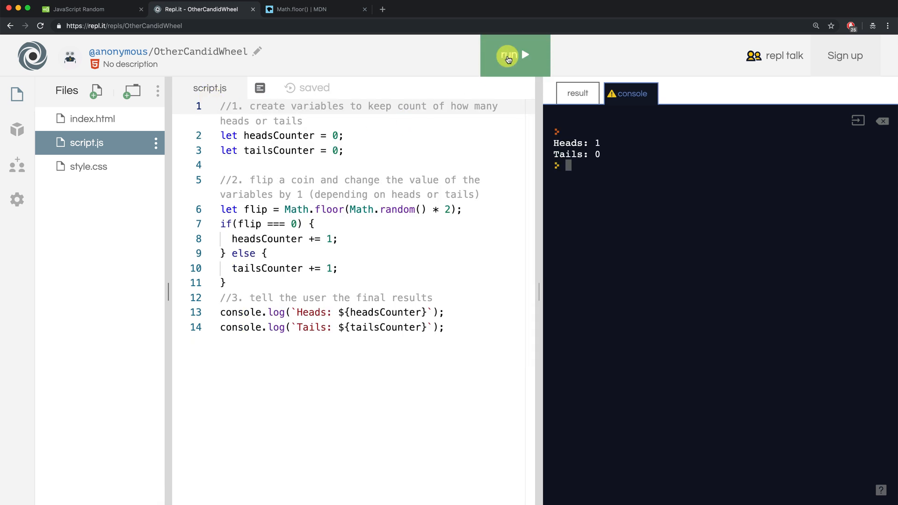
left_click(507, 55)
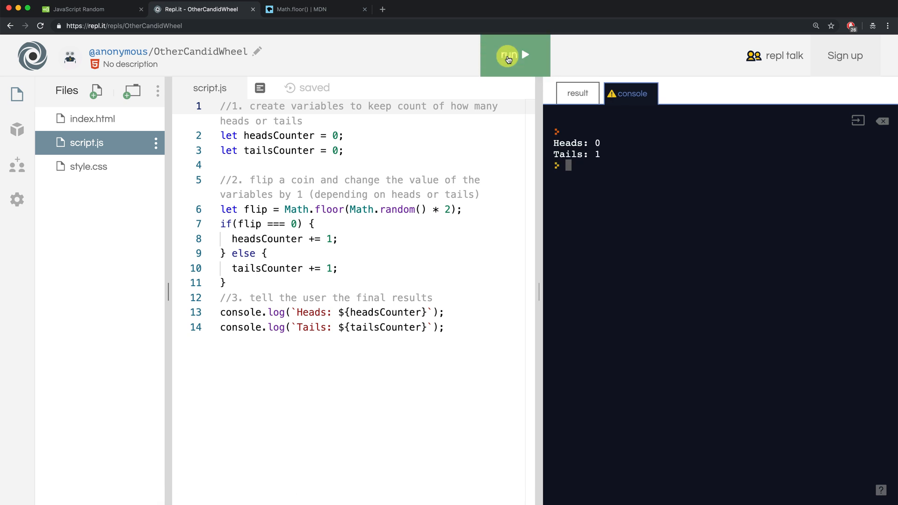
left_click(508, 55)
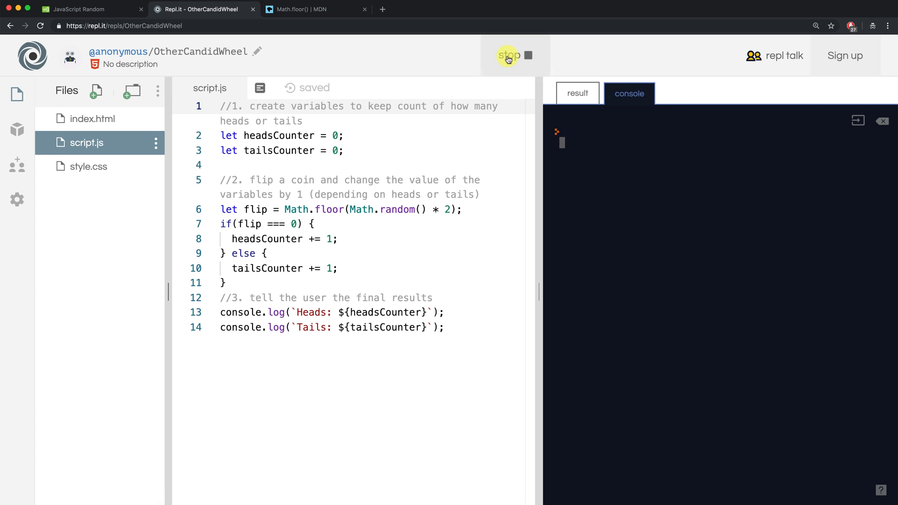
left_click(507, 55)
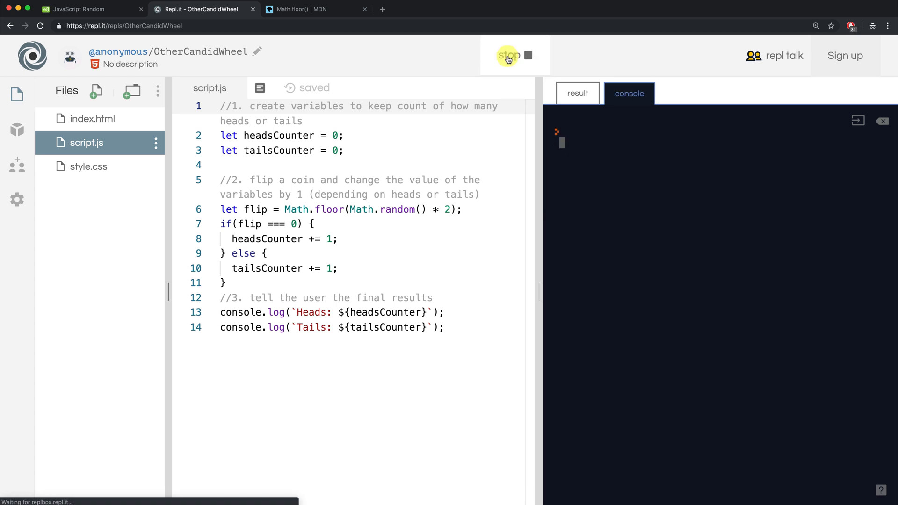
left_click(513, 56)
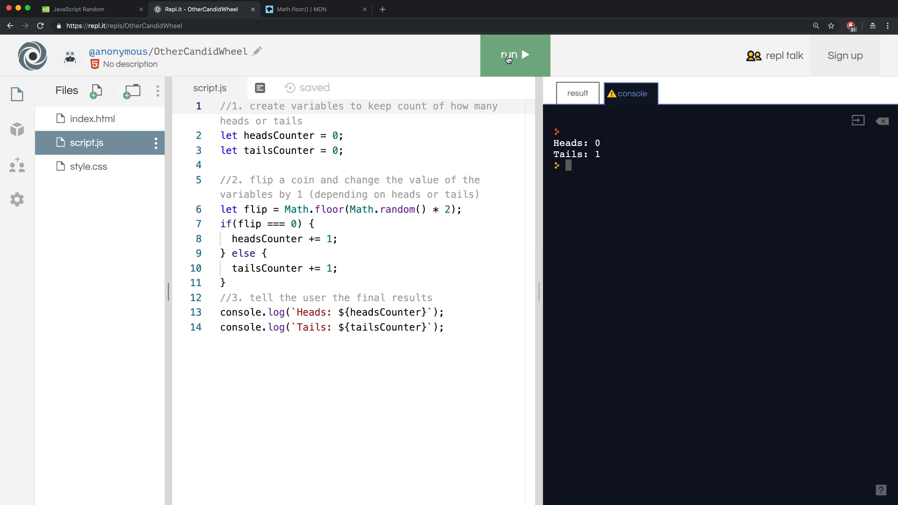